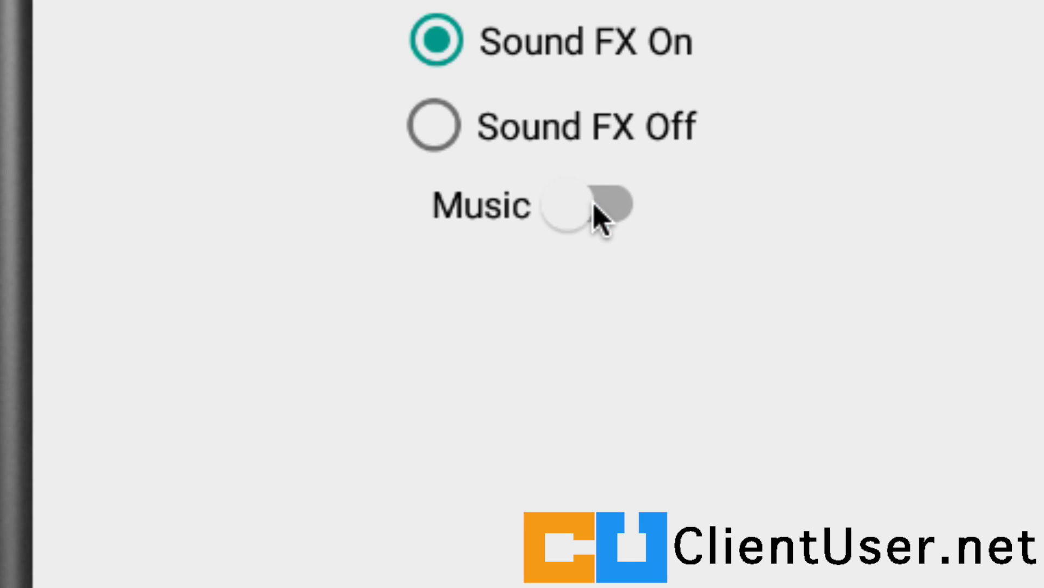
Step: Tap the Music switch in the emulator's Settings screen until music is on
left_click(587, 205)
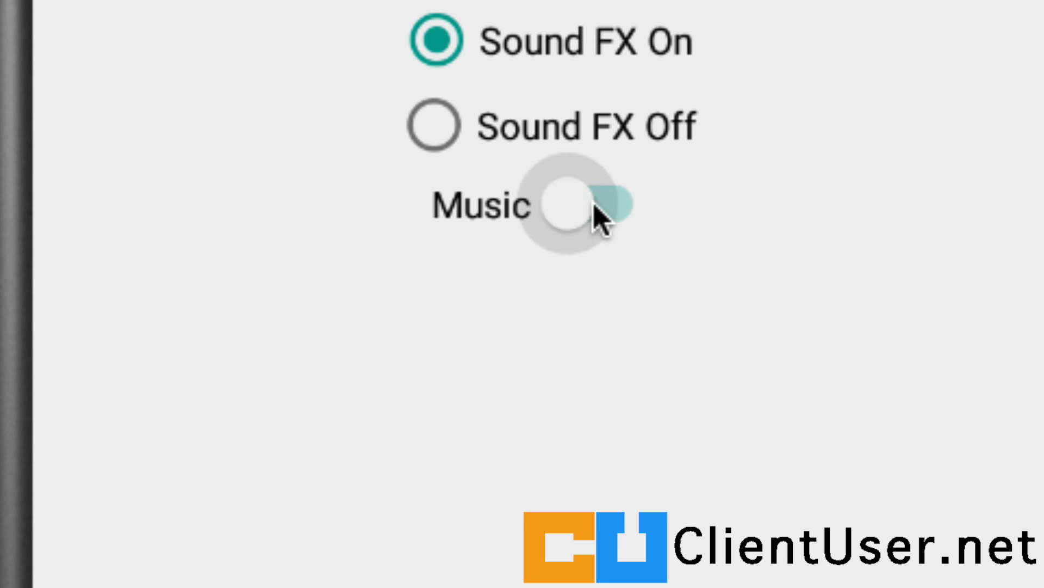
left_click(586, 205)
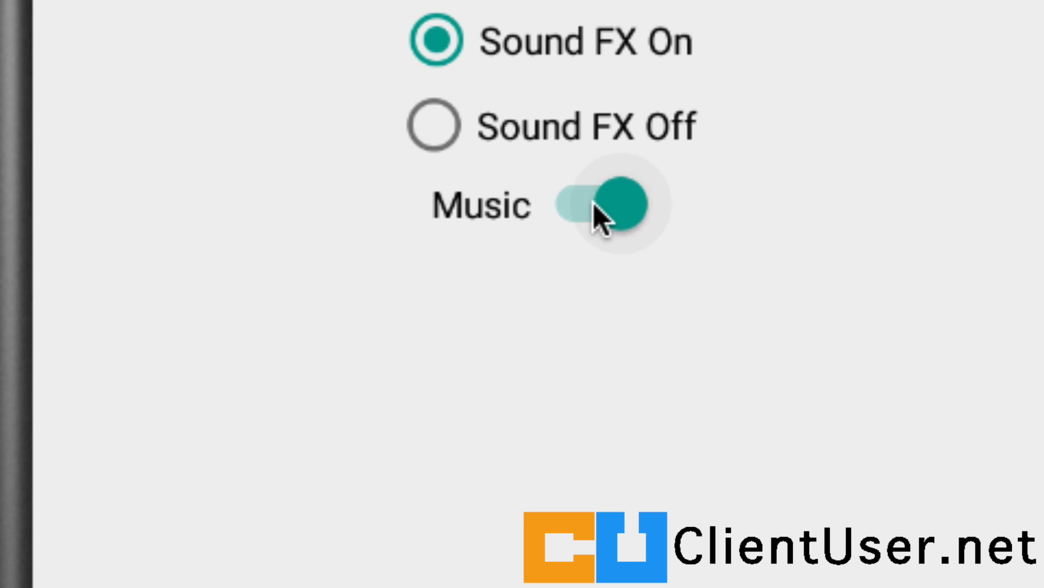
left_click(588, 205)
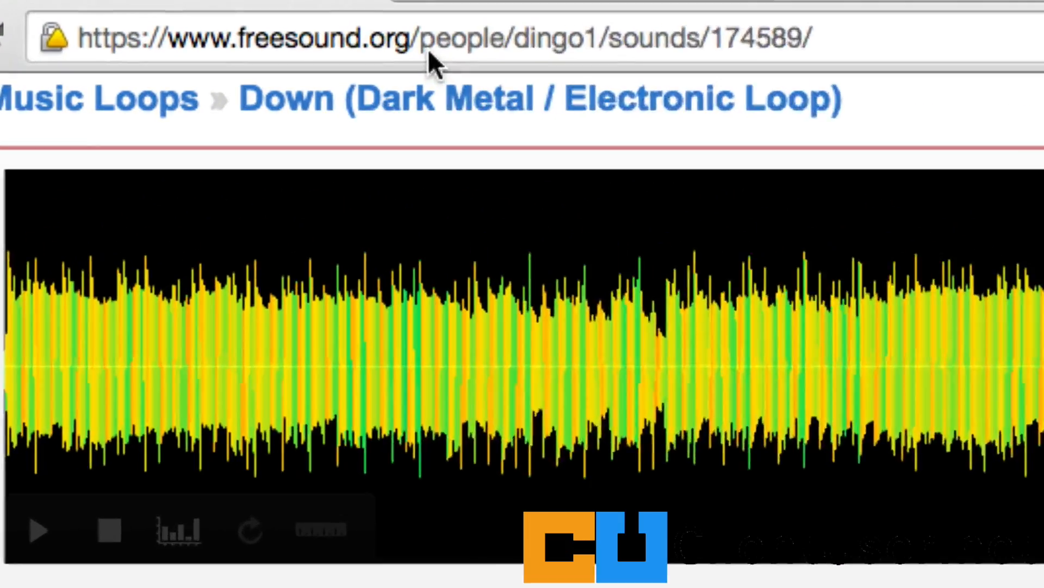
Step: Play the Down dark metal electronic loop preview and review its Attribution licence and WAV details
scroll("down", 3)
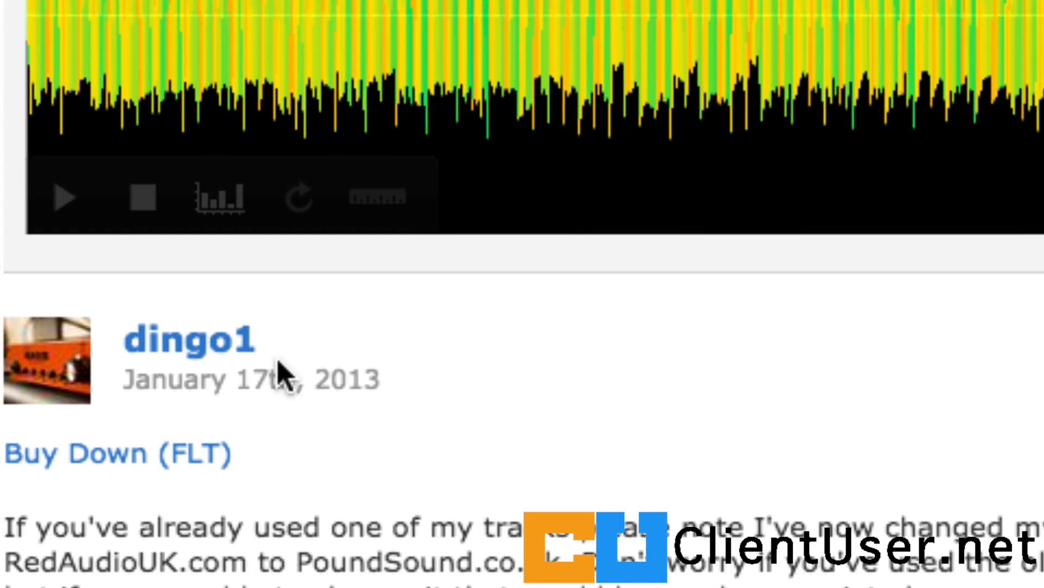
left_click(64, 197)
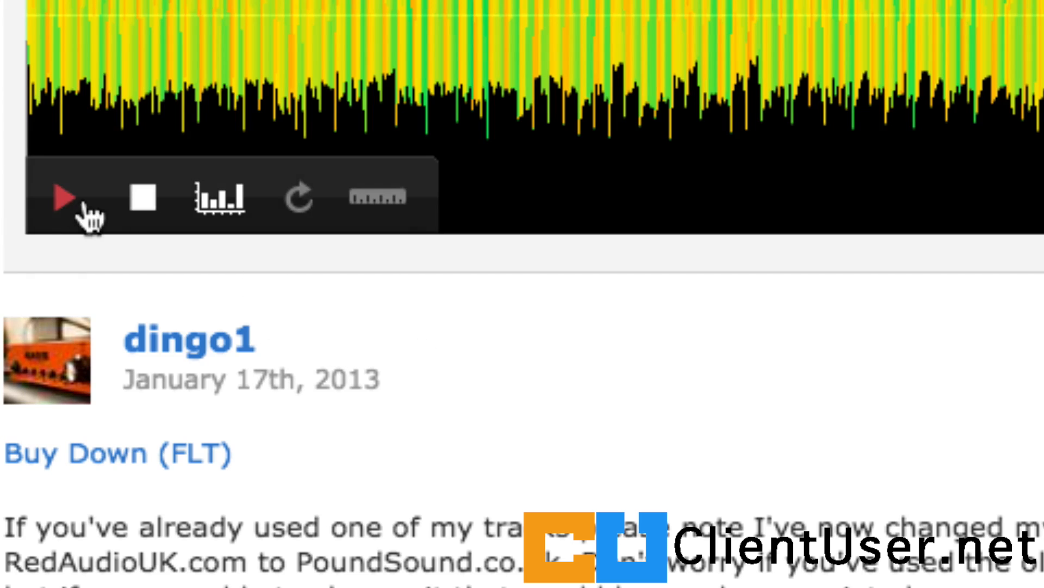
left_click(61, 198)
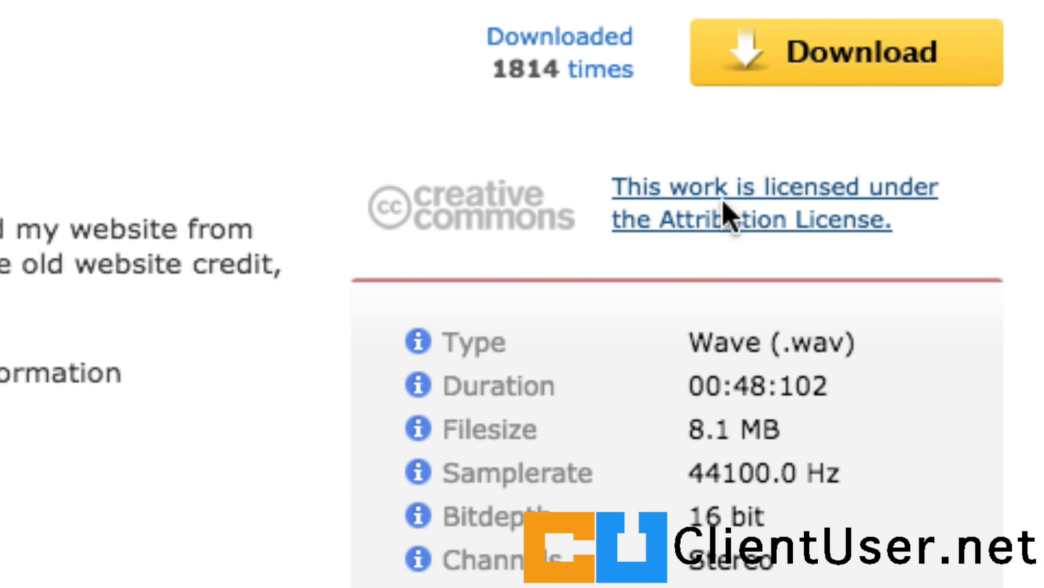
mouse_move(739, 257)
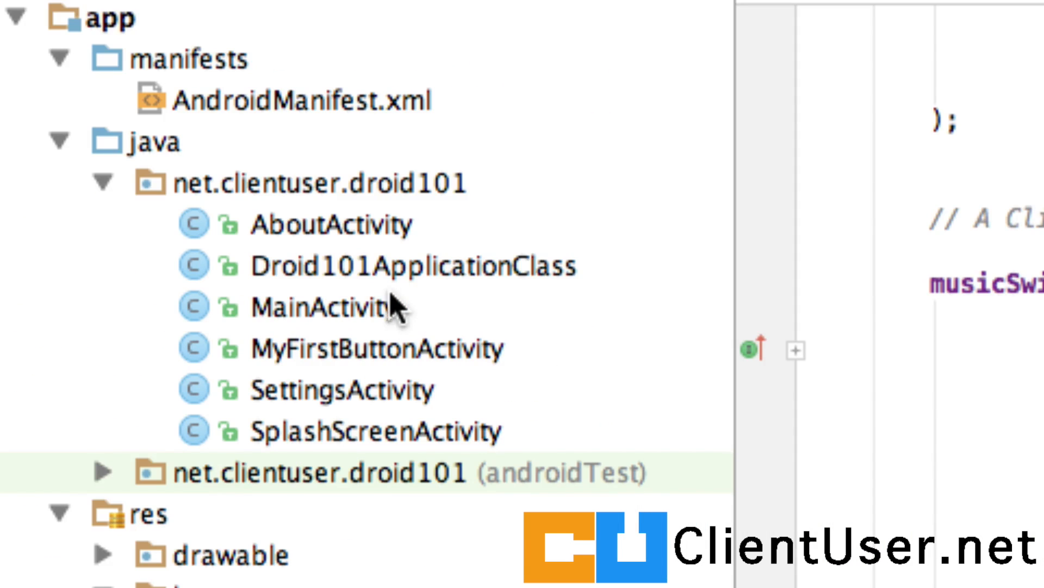
mouse_move(400, 273)
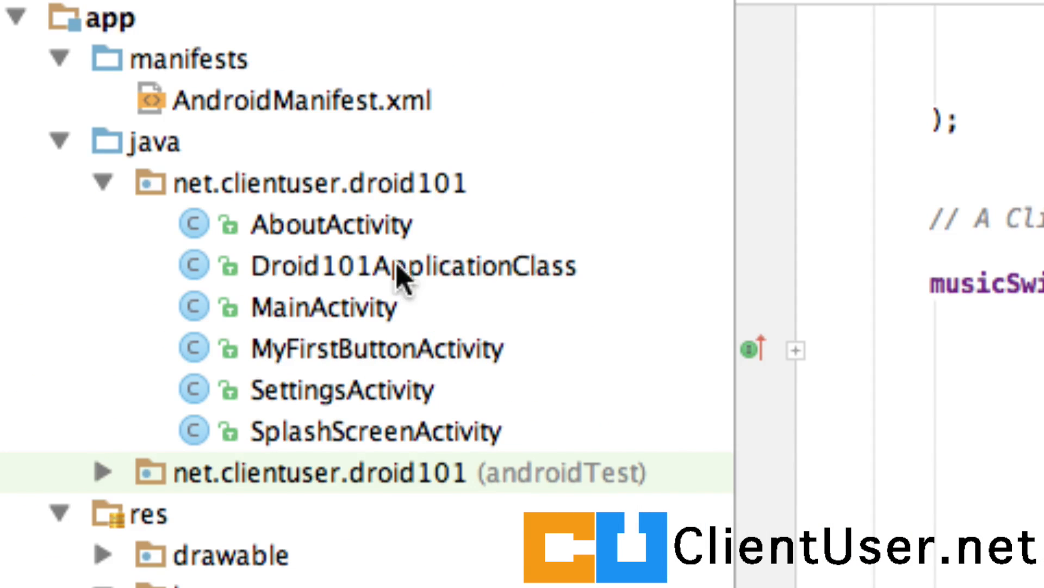
Step: Open Droid101ApplicationClass and add the field 'MediaPlayer media_electronicloop;'
double_click(411, 265)
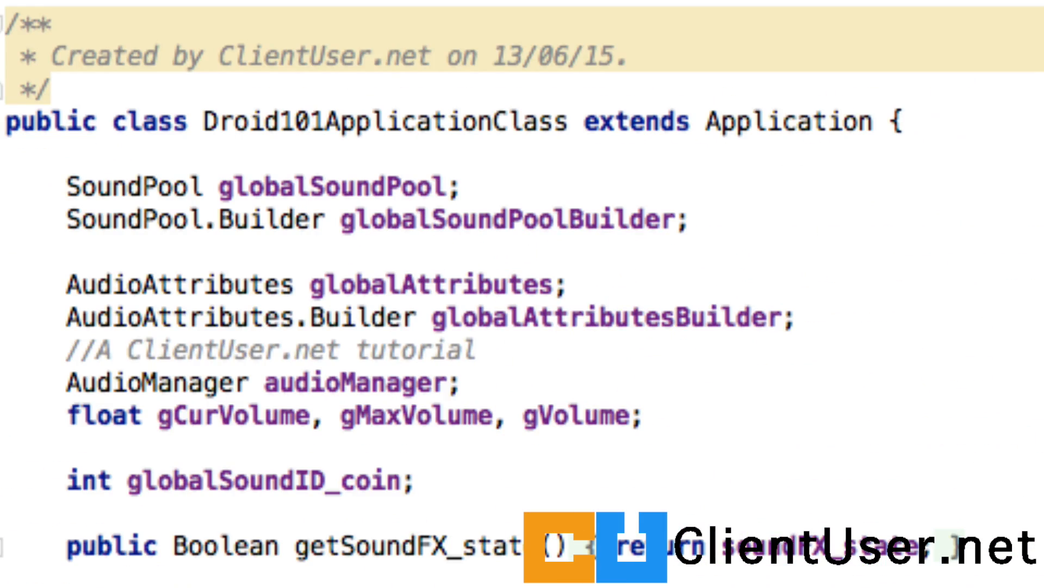
scroll("down", 3)
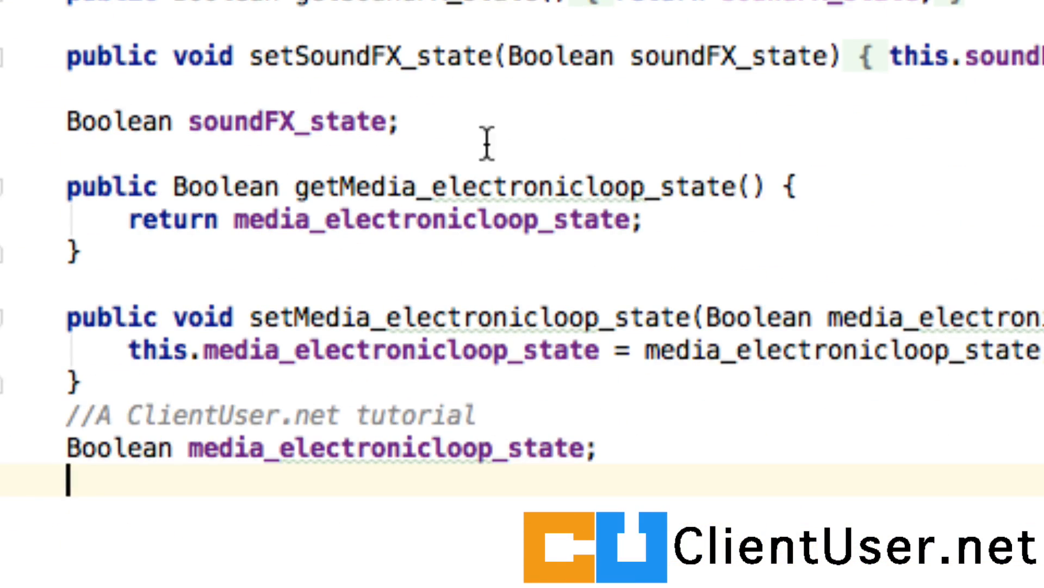
scroll("down", 3)
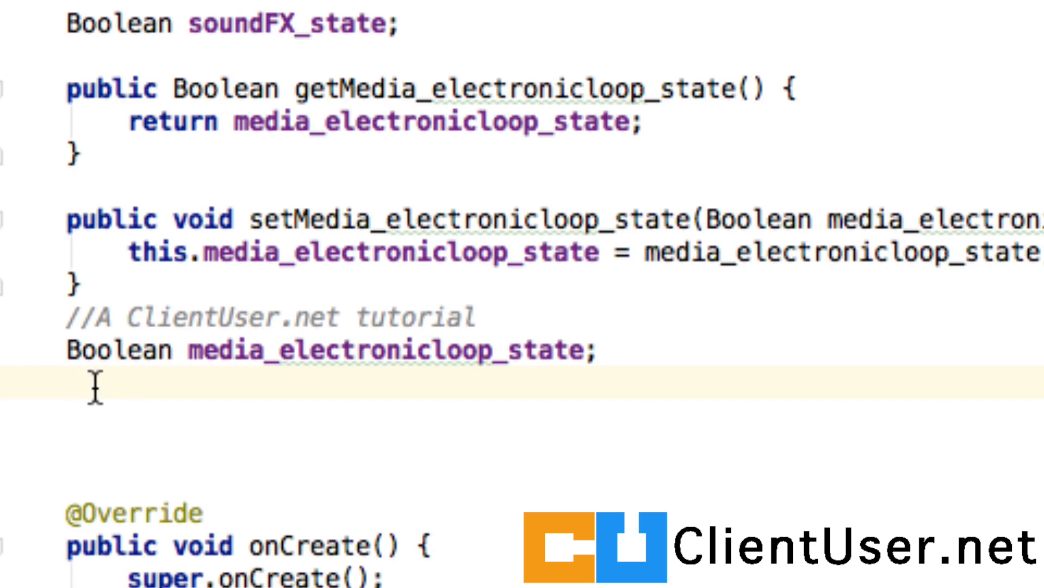
type("MediaPlayer me")
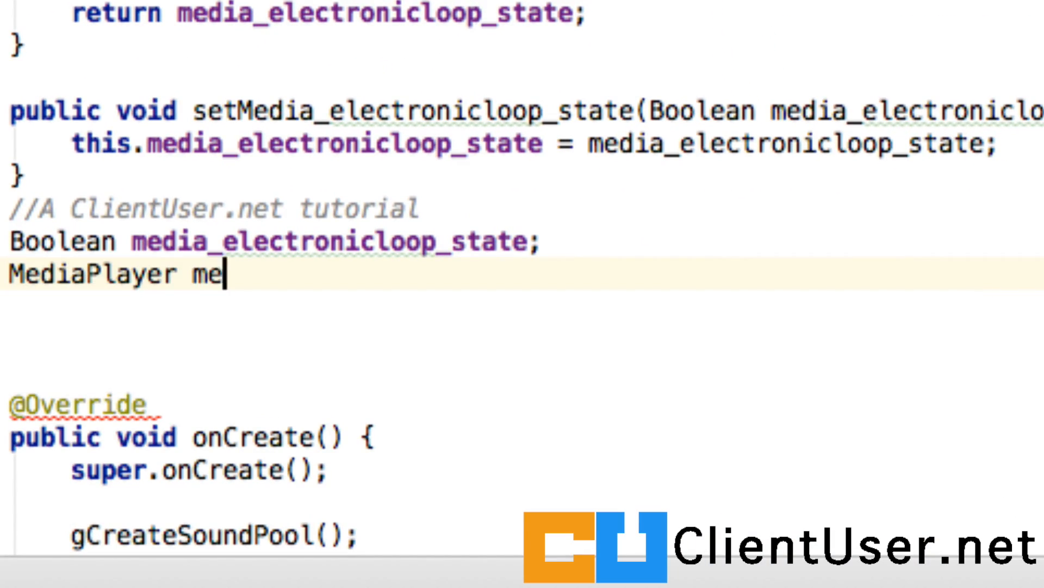
type("dia_")
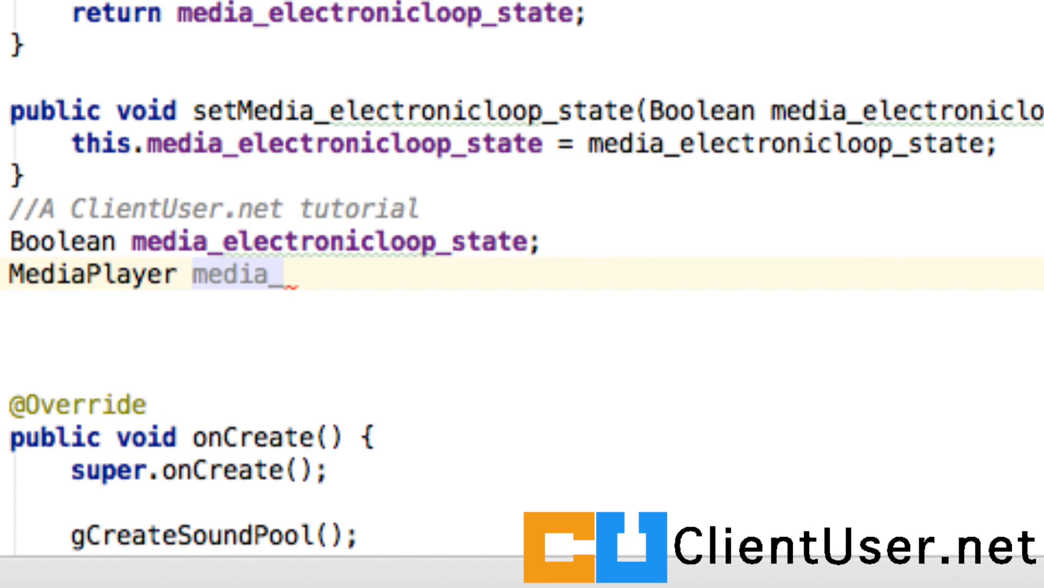
type("el")
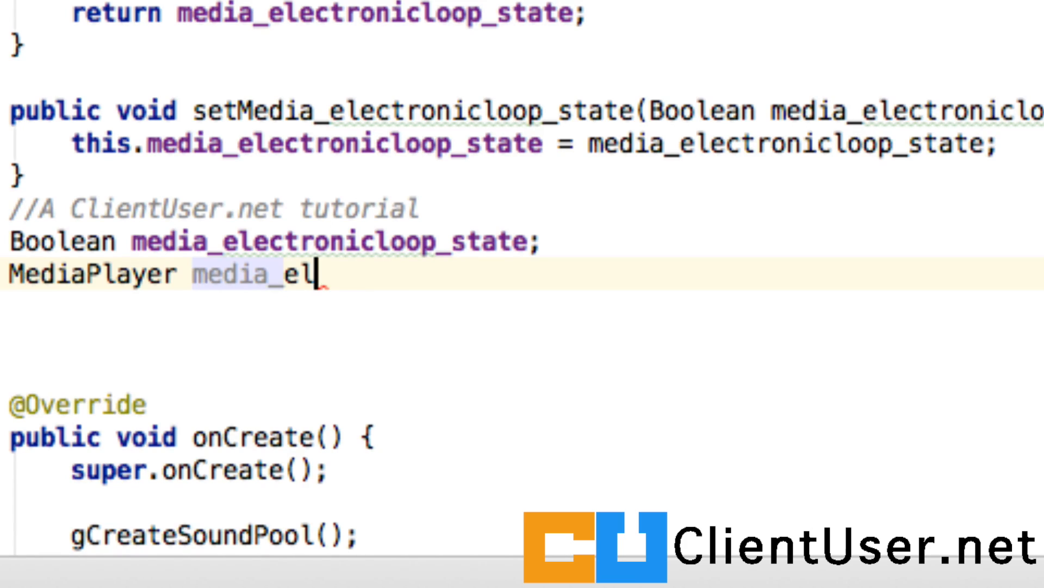
type("ectronicl")
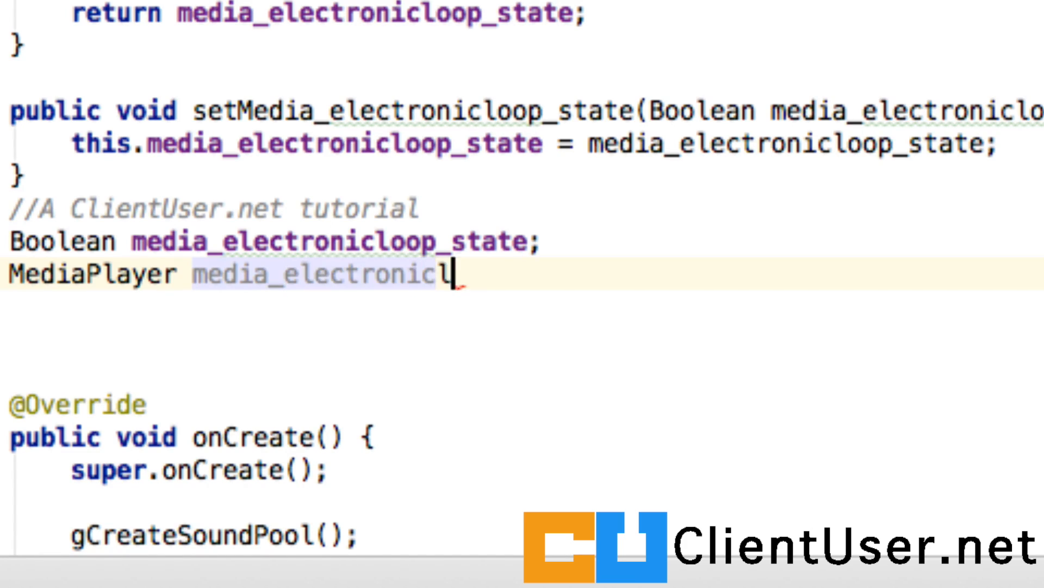
type("oop;")
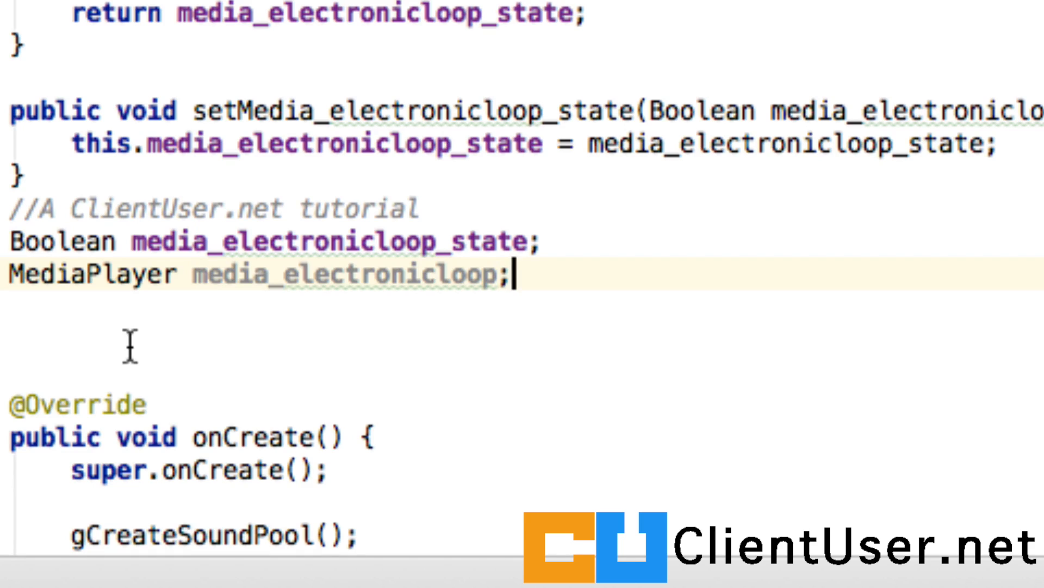
scroll("down", 3)
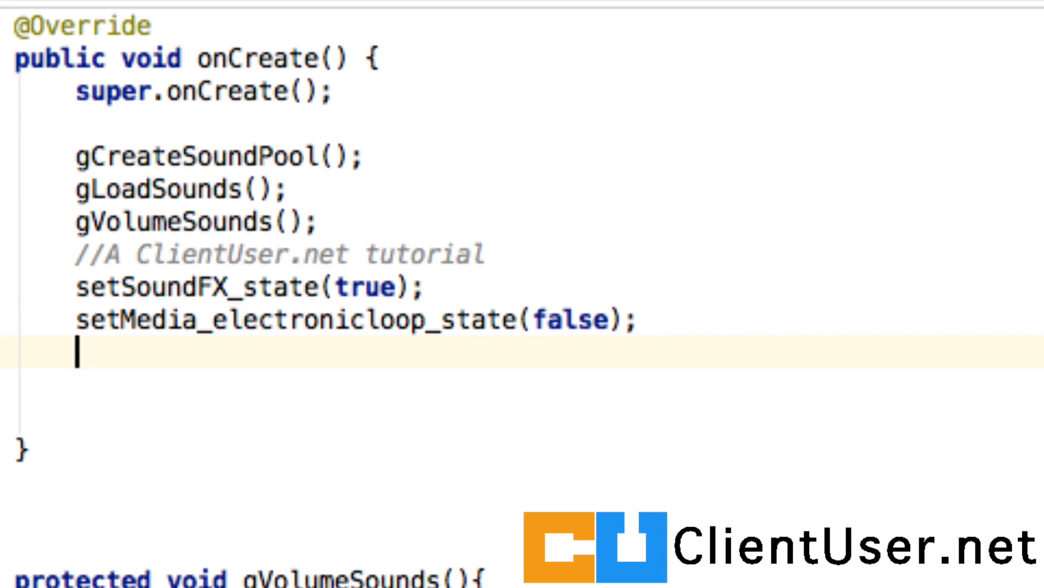
Step: Add 'media_electronicloop = new MediaPlayer();' below setMedia_electronicloop_state(false) in onCreate
type("media_electronicloop")
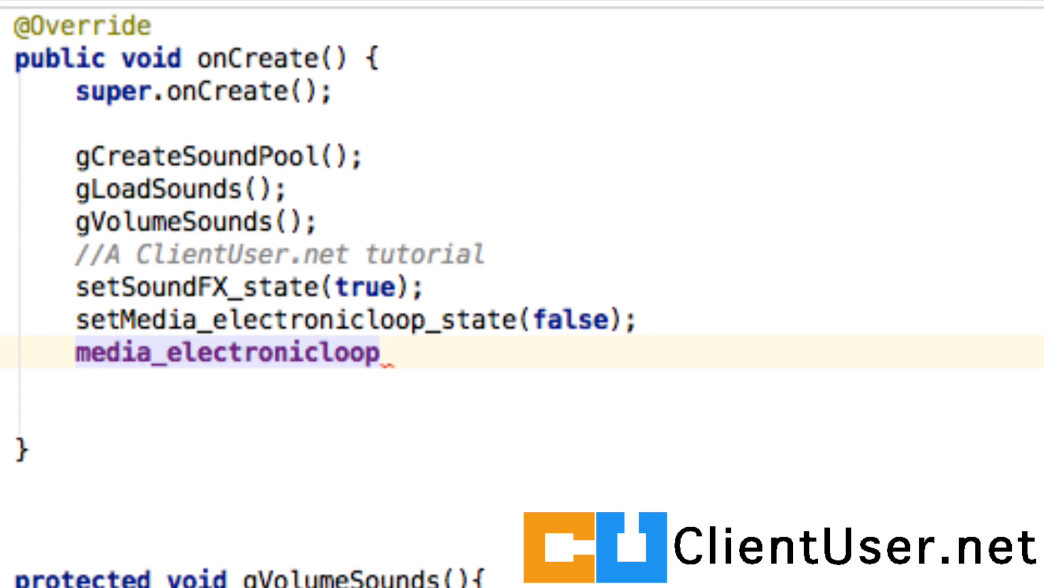
type("= new")
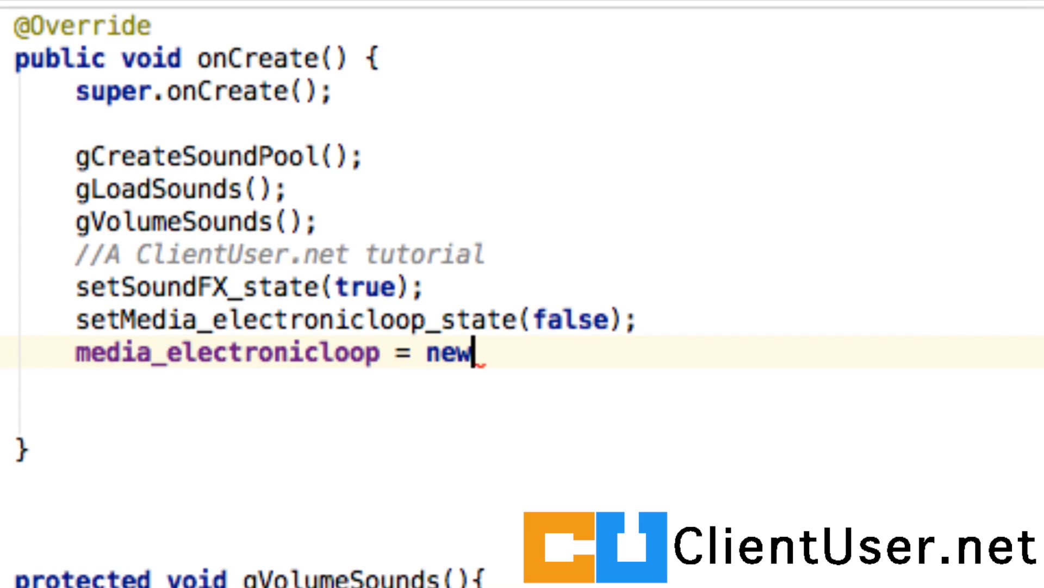
type("MediaPlayer()")
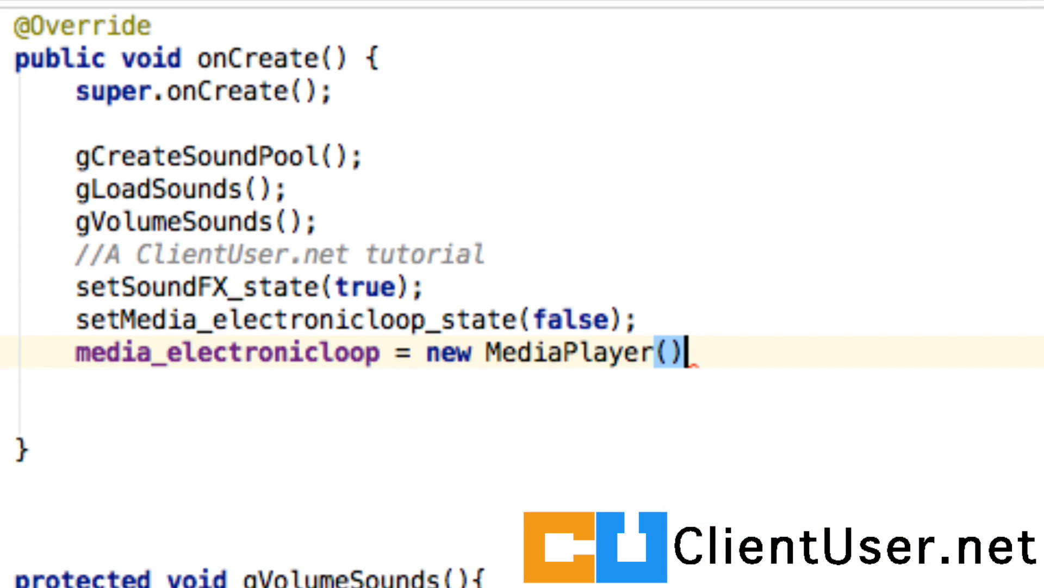
type(";")
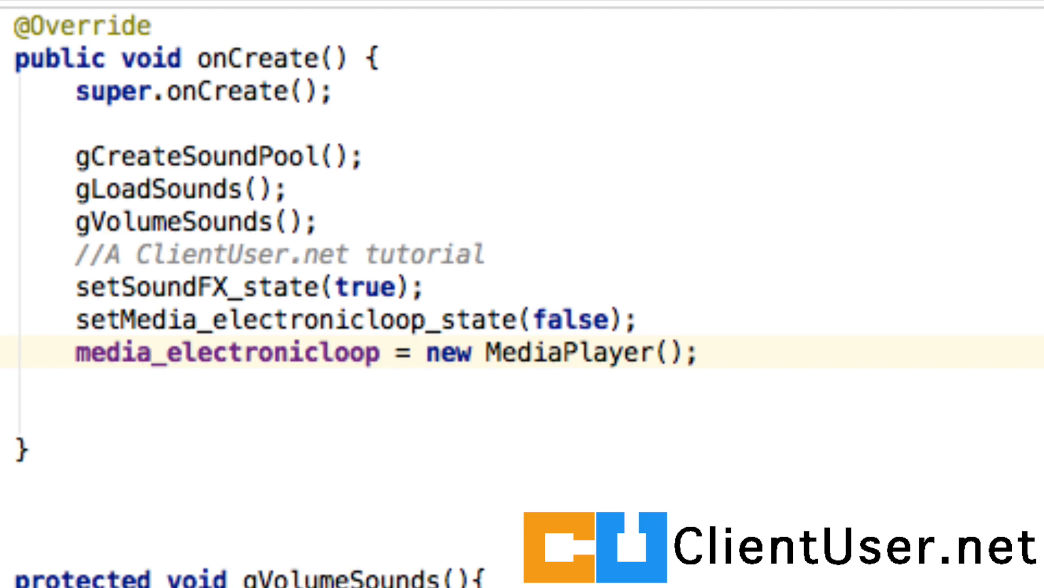
scroll("down", 3)
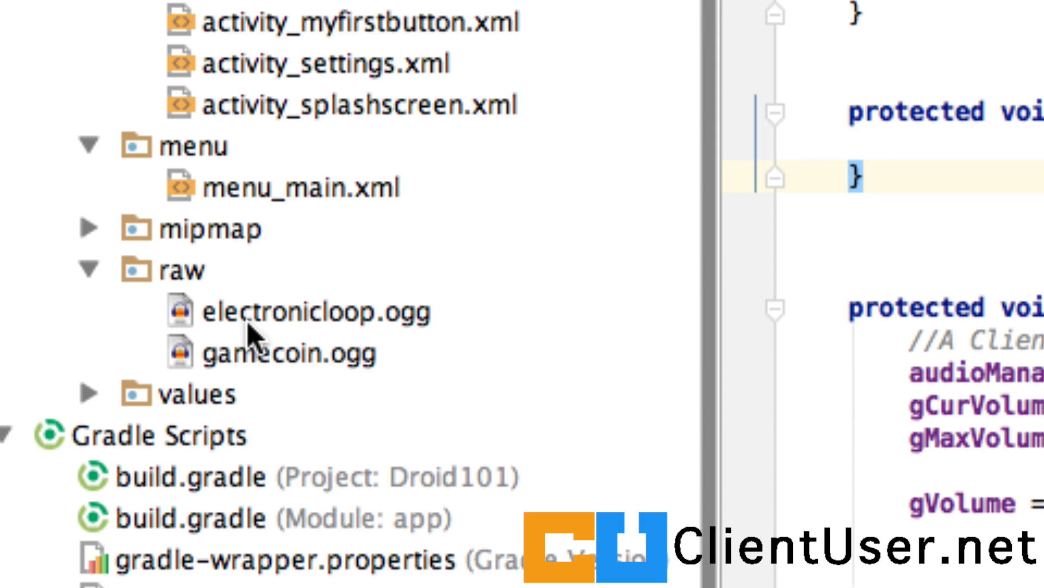
mouse_move(186, 287)
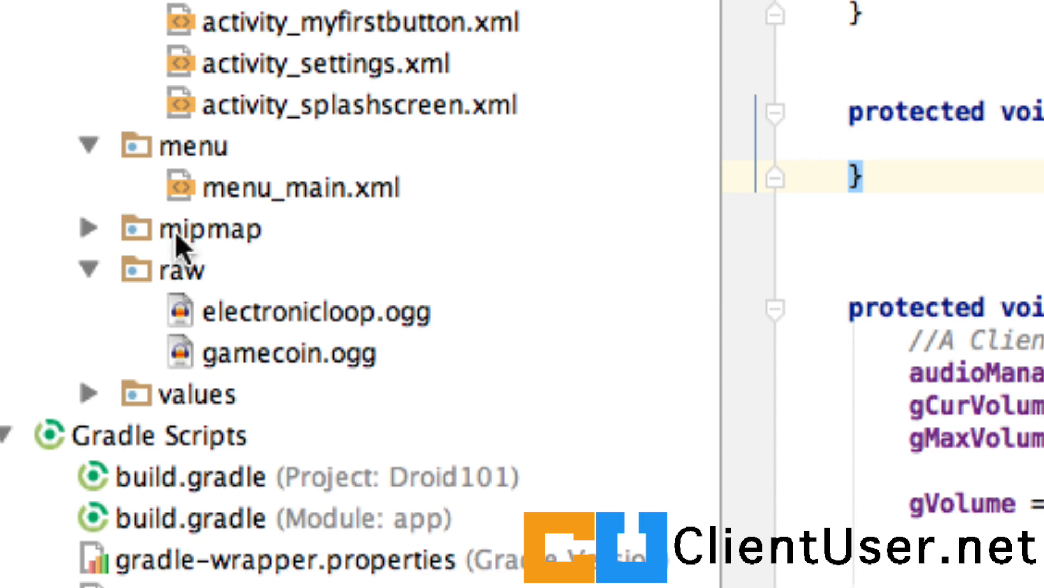
mouse_move(400, 336)
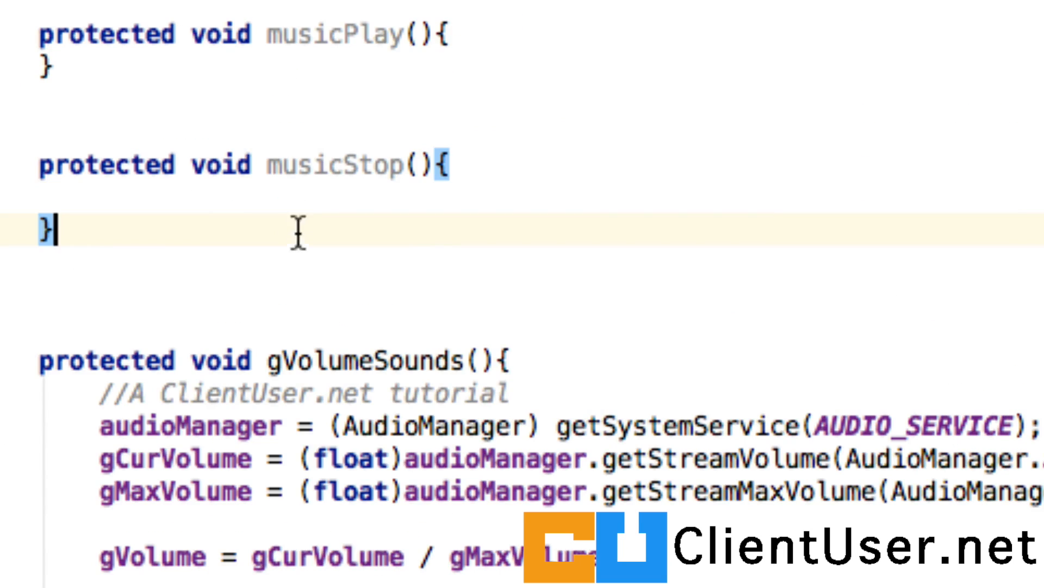
mouse_move(400, 164)
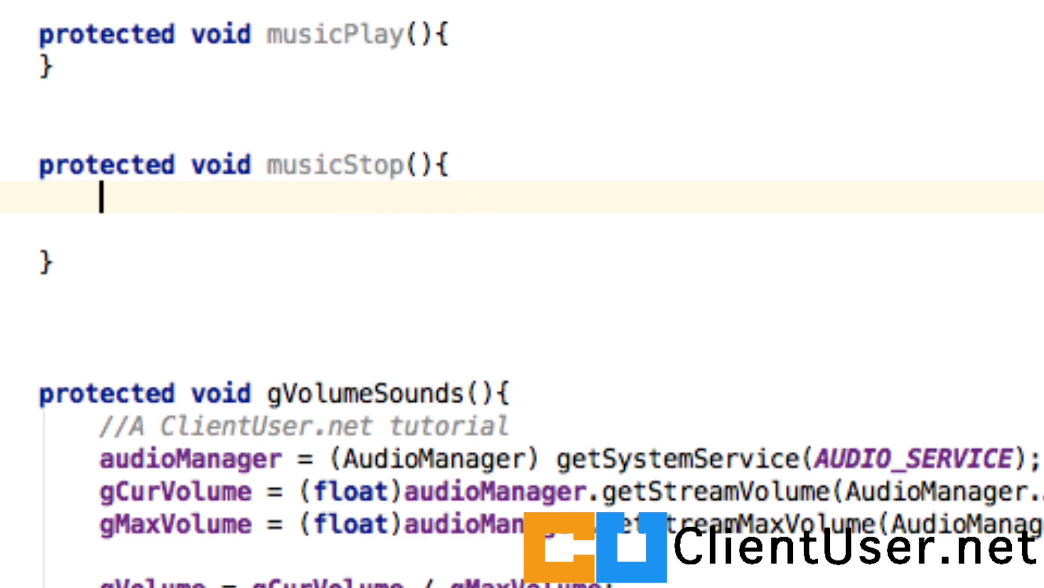
Step: Type media_electronicloop.st inside musicStop() to call stop() via autocomplete
type("me")
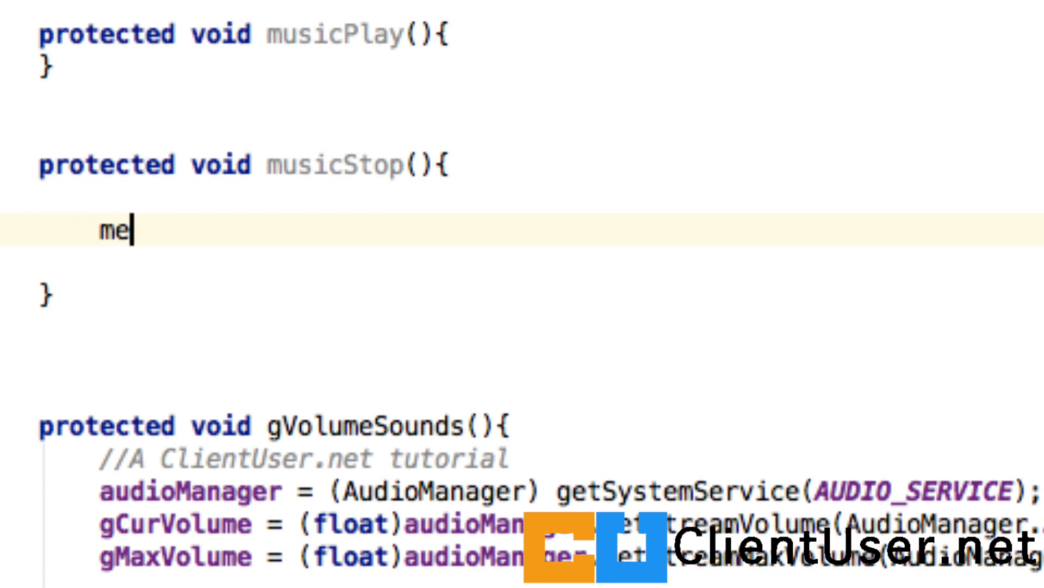
type("dia_electronicloop")
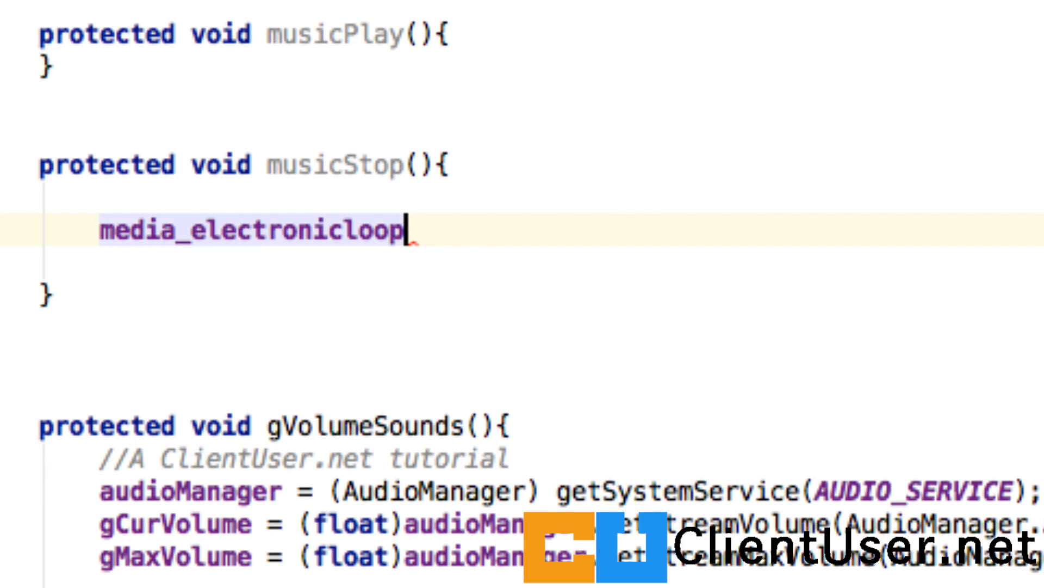
type(".stop();")
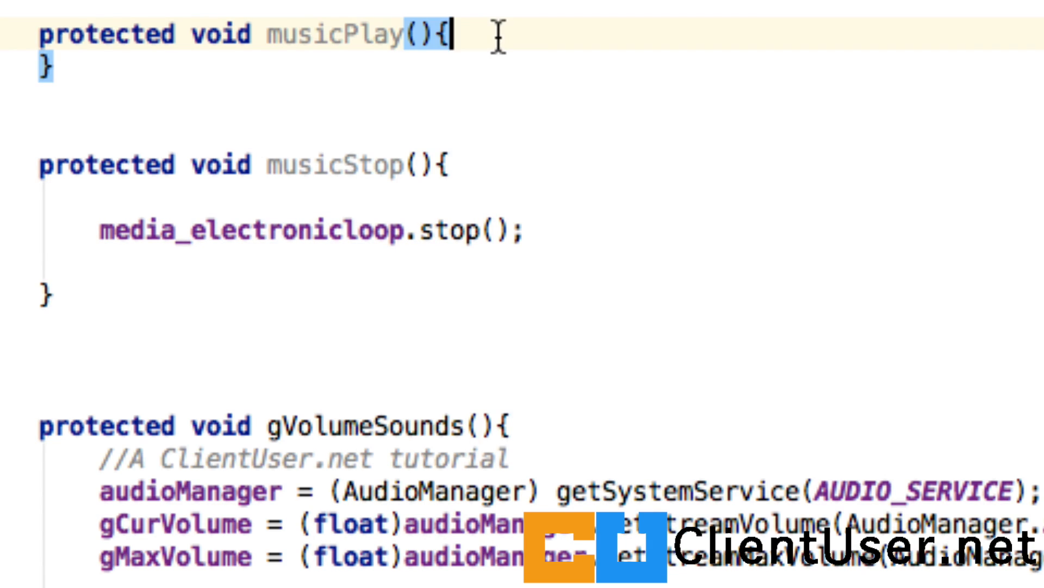
Step: In musicPlay, call media_electronicloop.reset() and setLooping(true), then open a try block
type("medi")
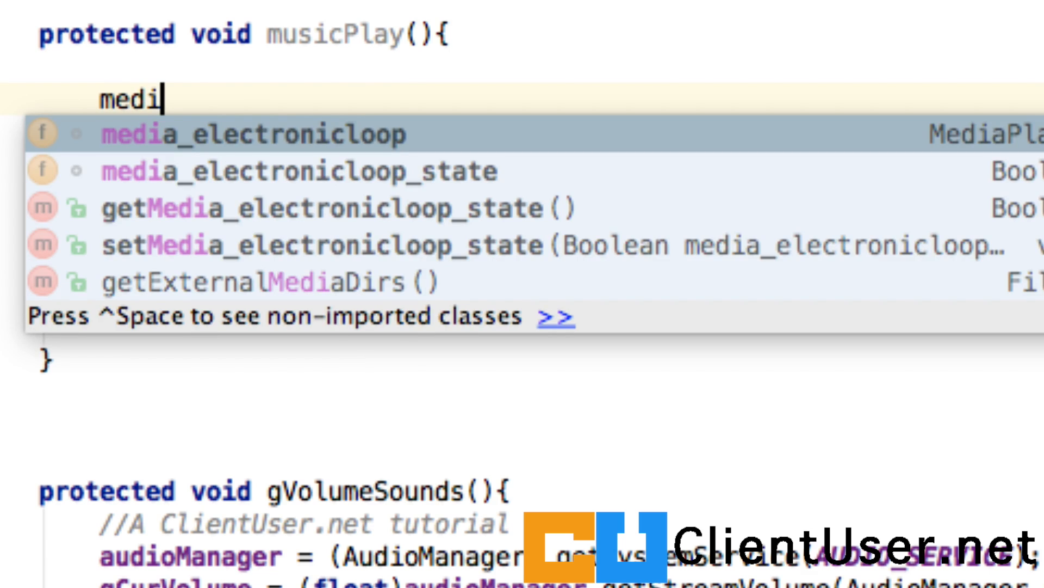
left_click(245, 134)
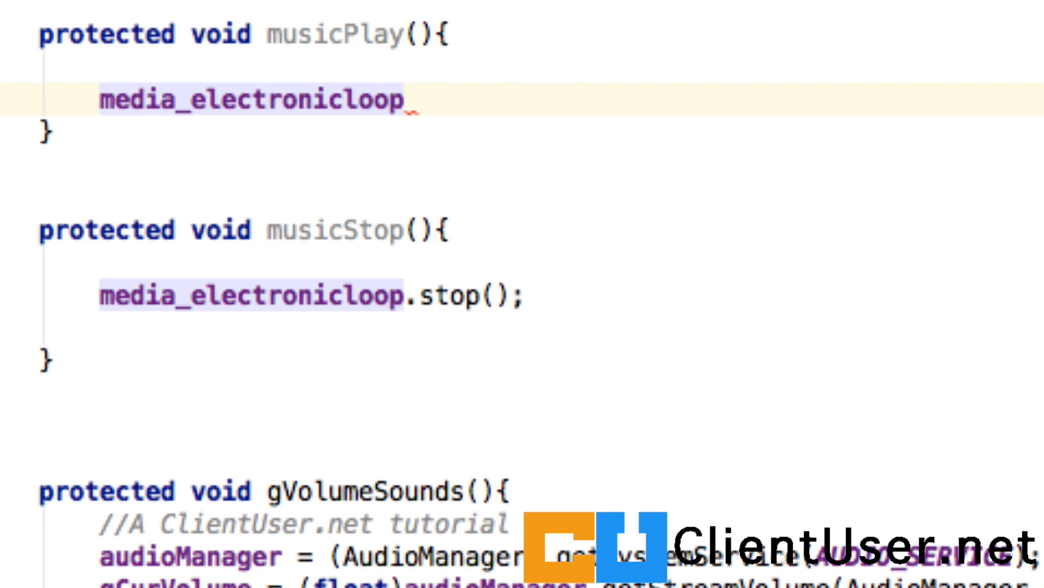
type(".reset();")
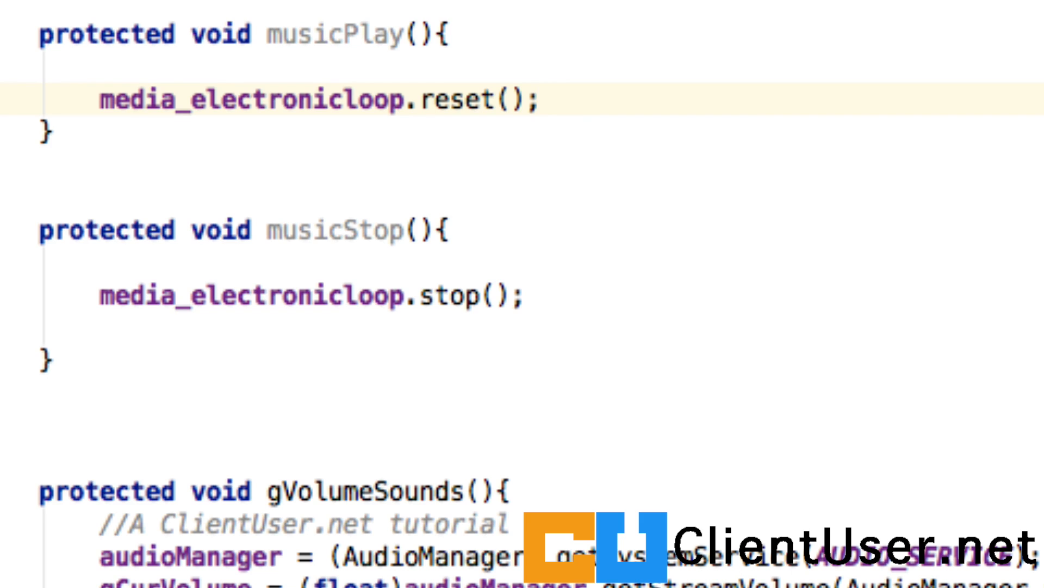
type("media_electronicloop")
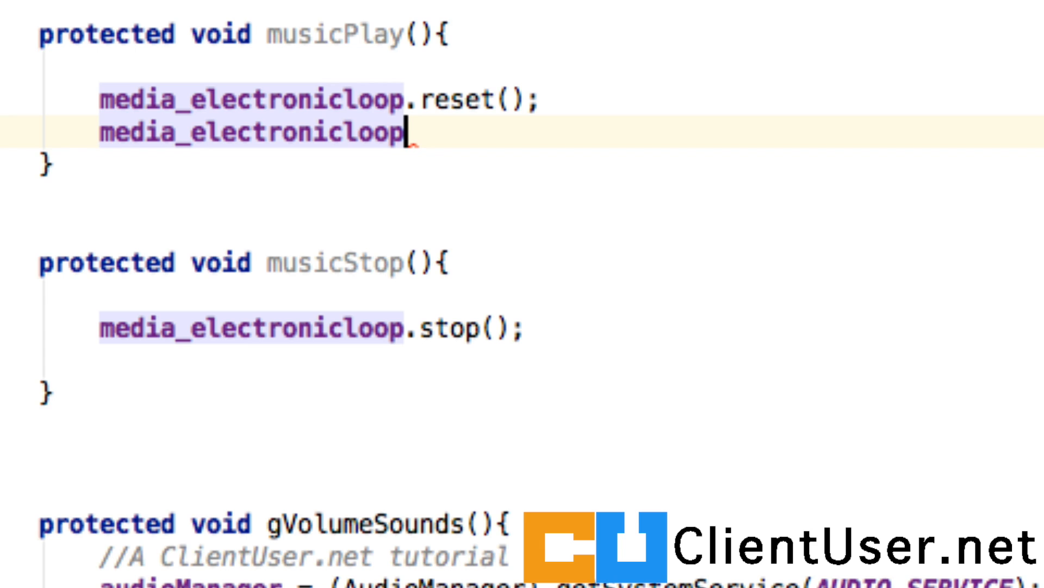
type(".setLooping();")
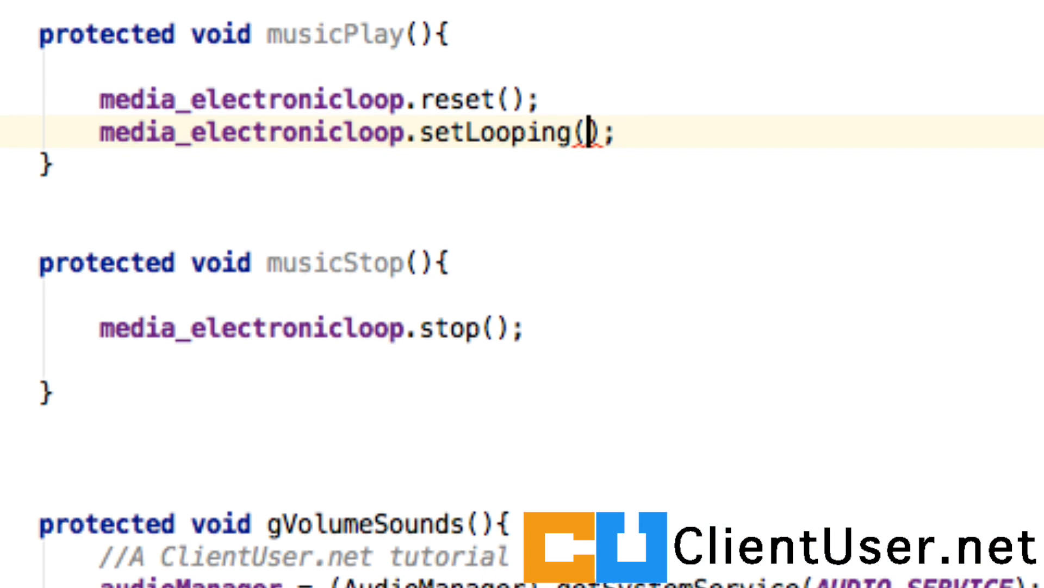
type("true")
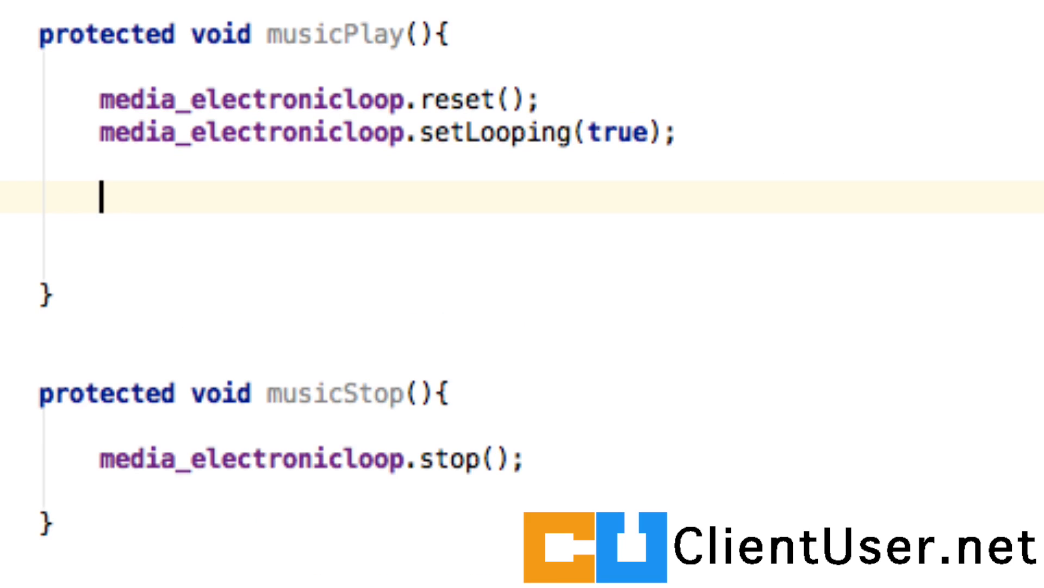
type("try")
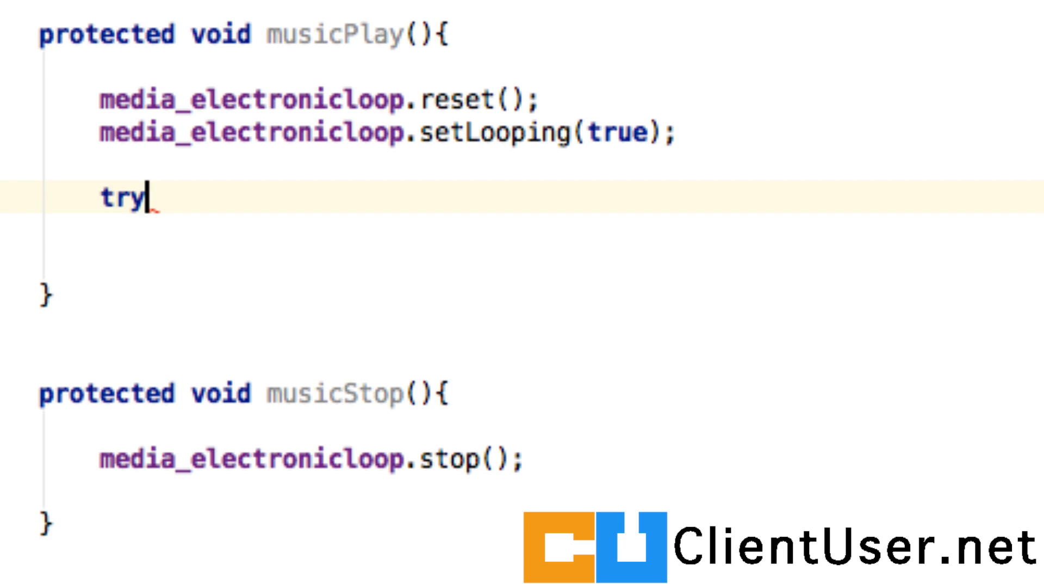
type("{")
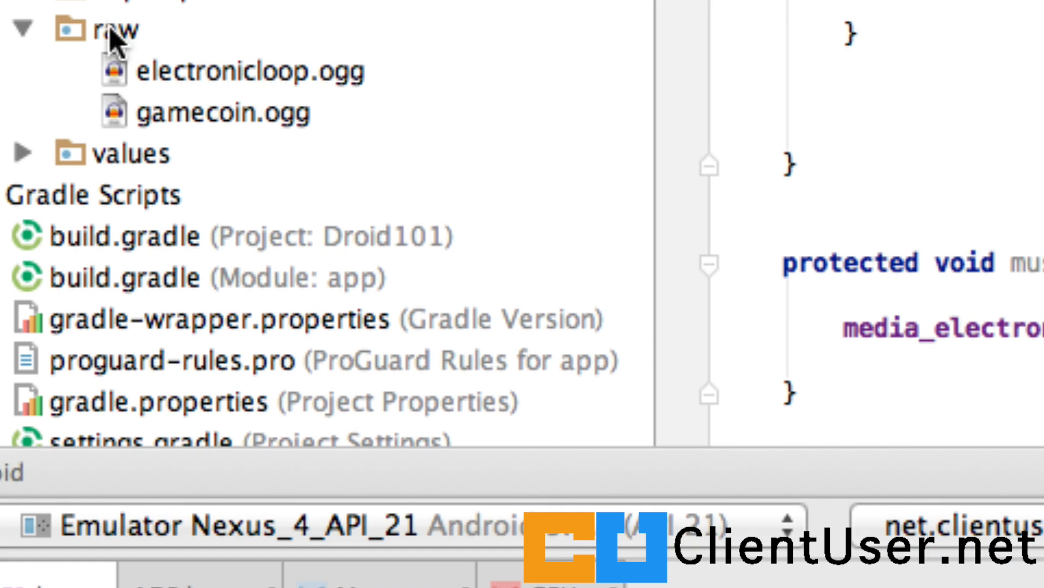
mouse_move(389, 90)
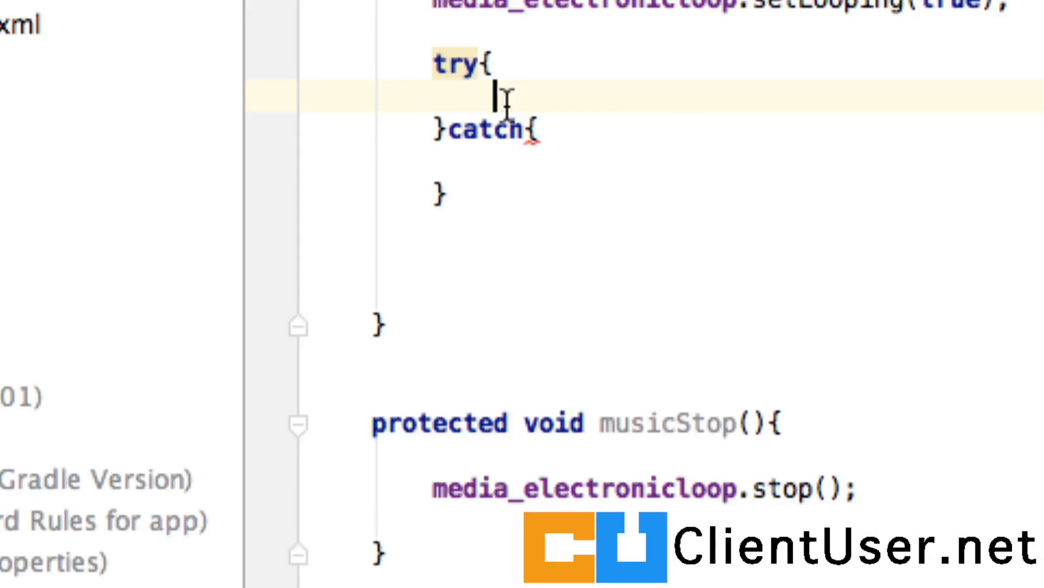
Step: Start a media_electronicloop.setDataSource call using getApplicationContext() and Uri.parse
scroll("down", 3)
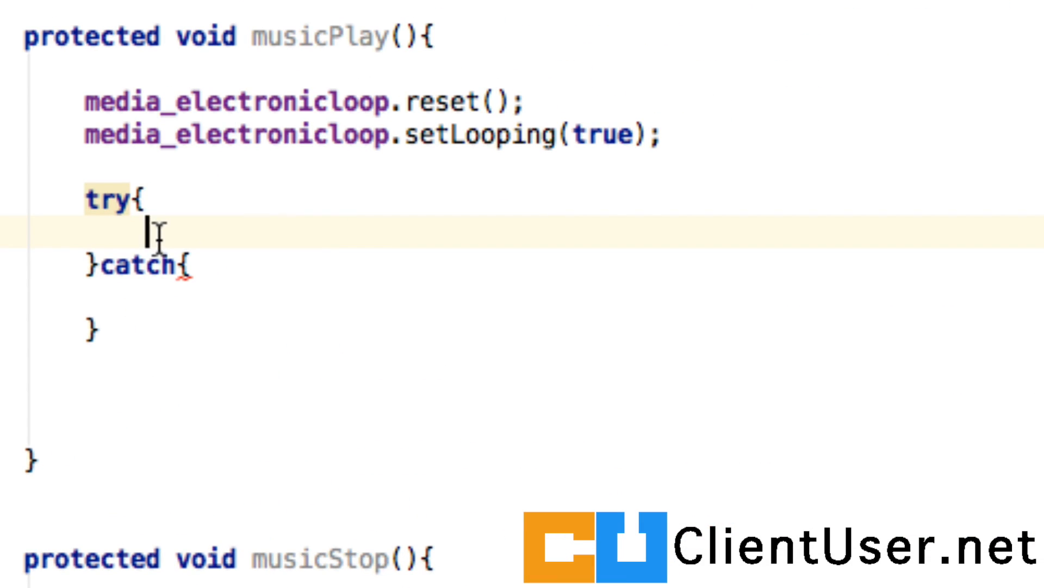
type("m")
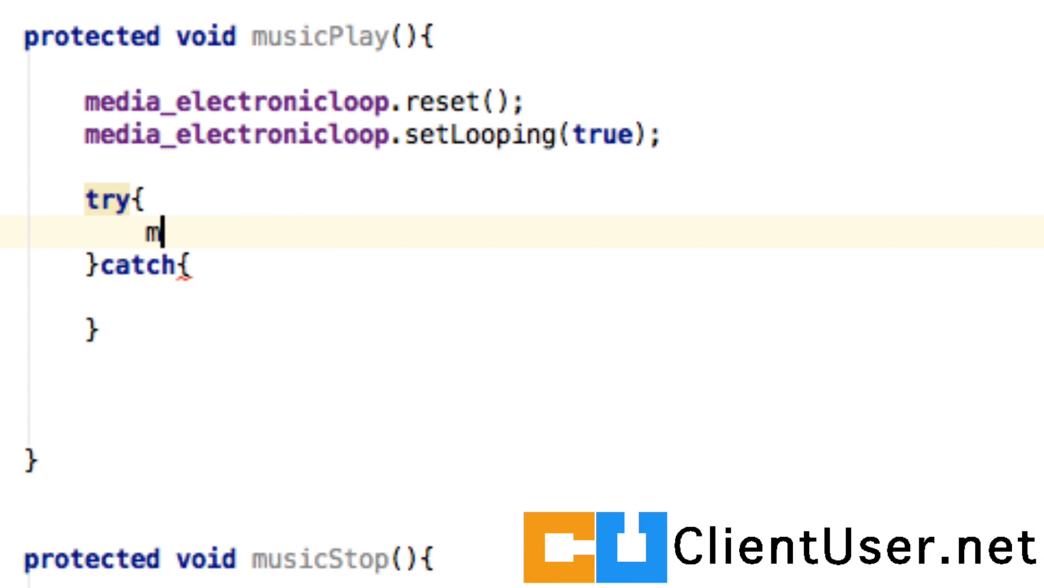
type("edia_electronicloop")
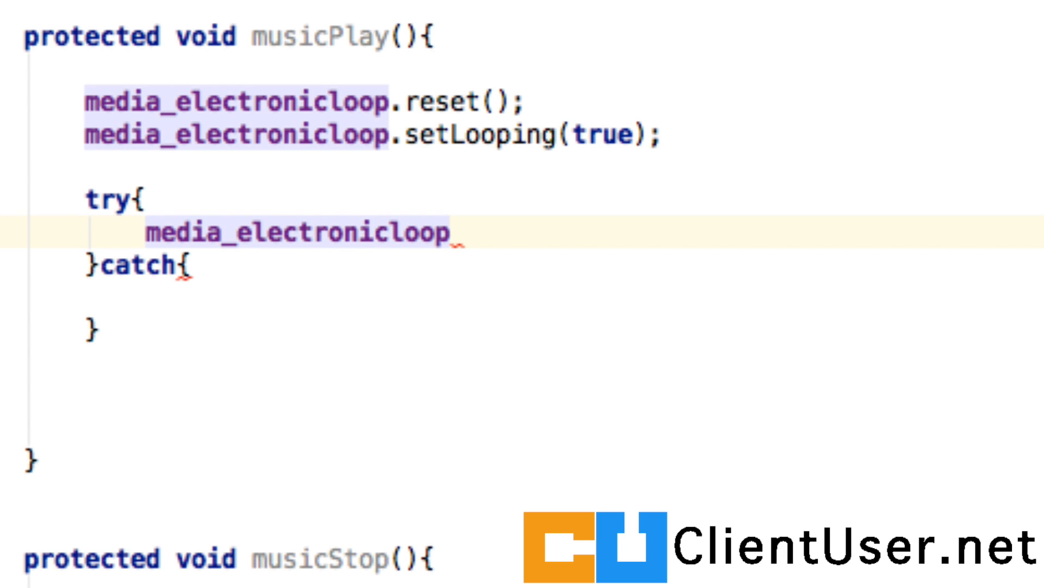
type(".se")
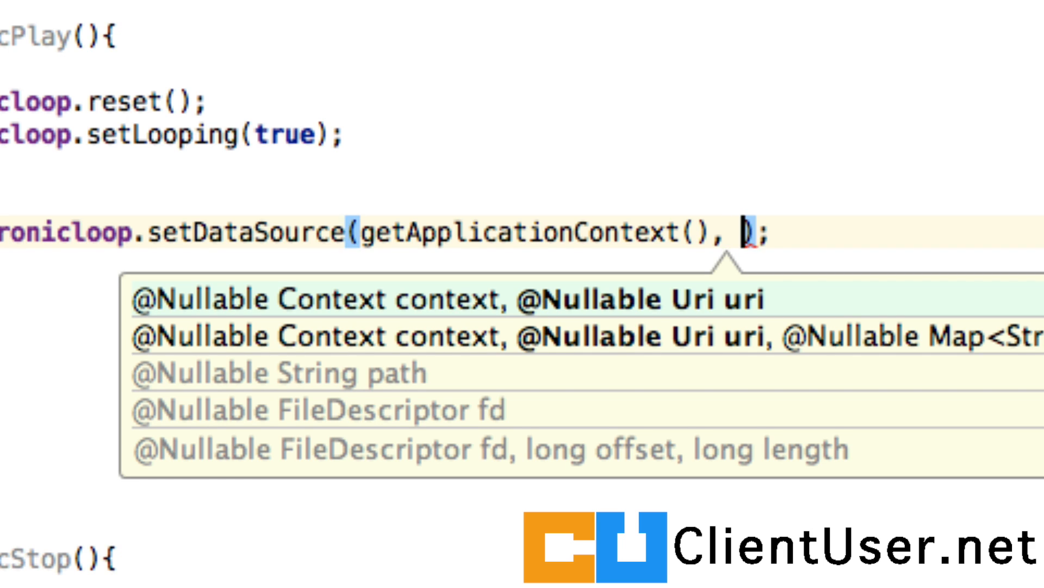
type("Uri.par")
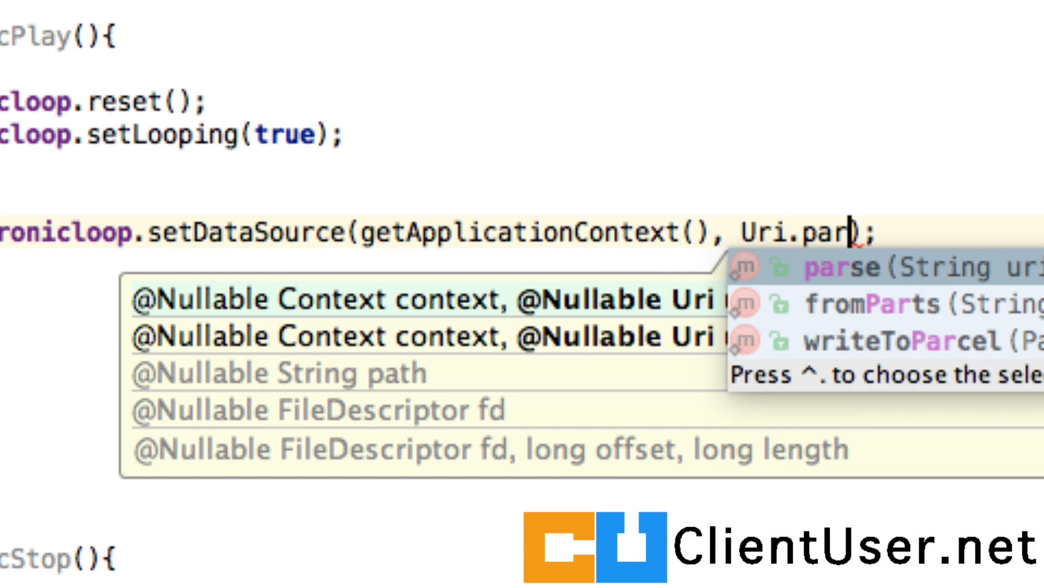
left_click(852, 267)
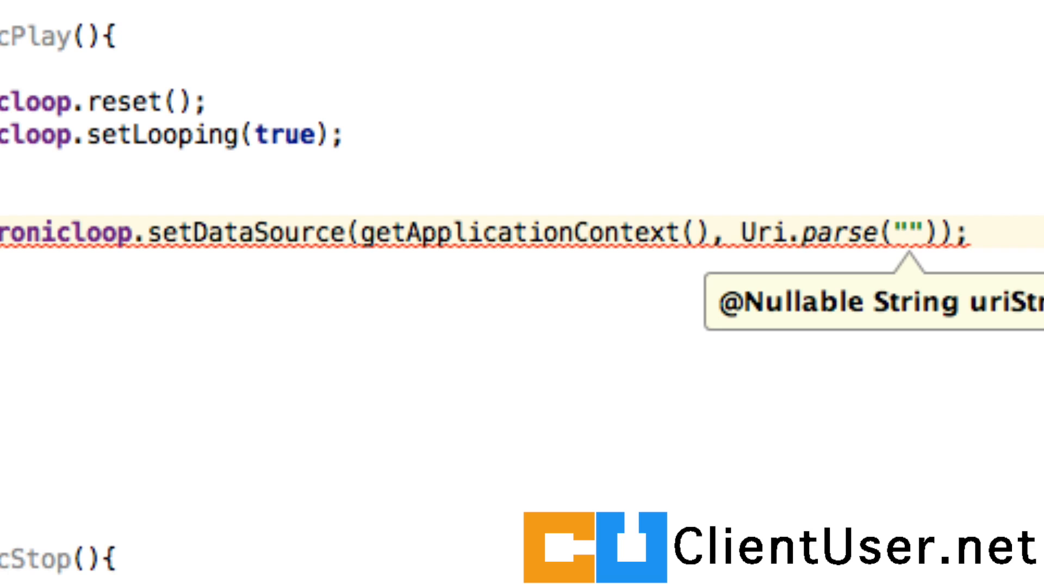
Step: Enter the URI string 'android.resource://net.clientuser.droid101/' followed by R.raw
type("adro")
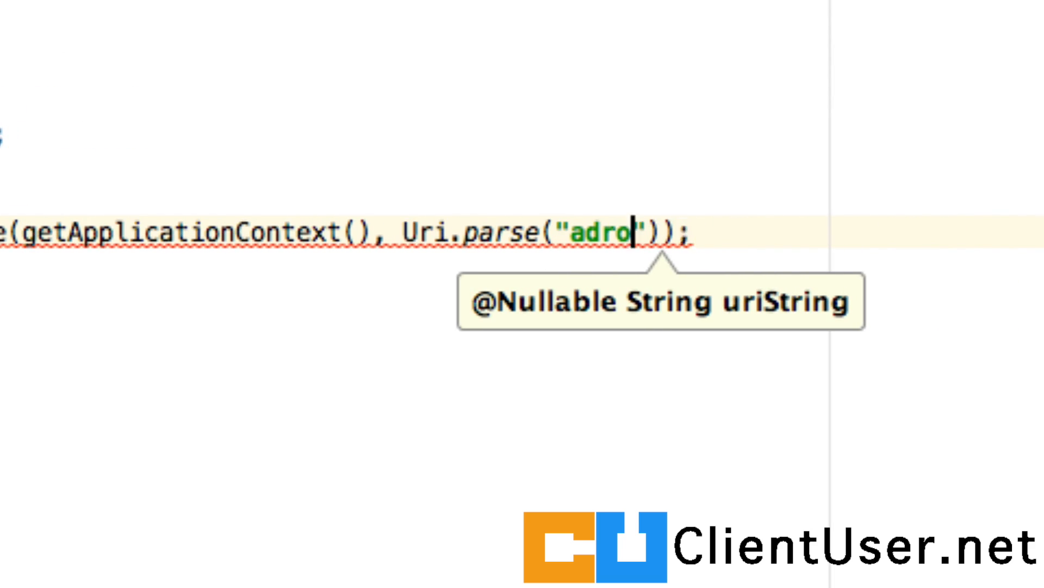
type("ndroid.r")
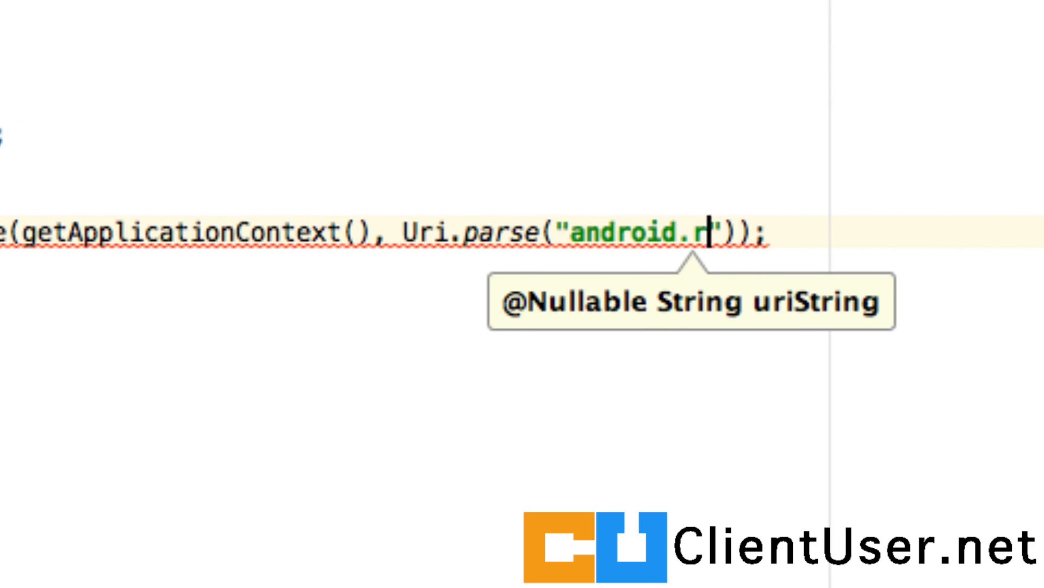
type("esource")
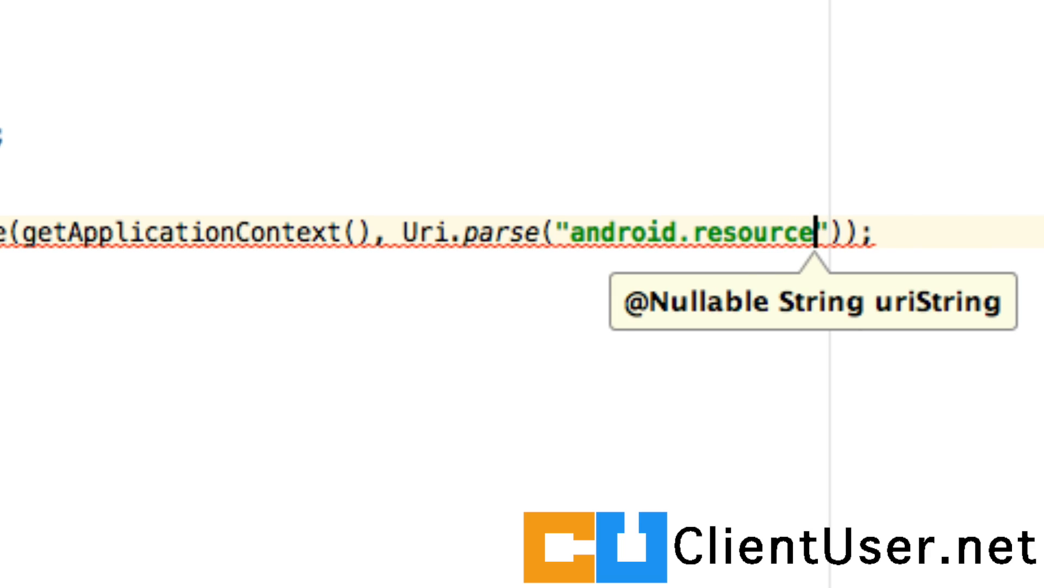
type("://")
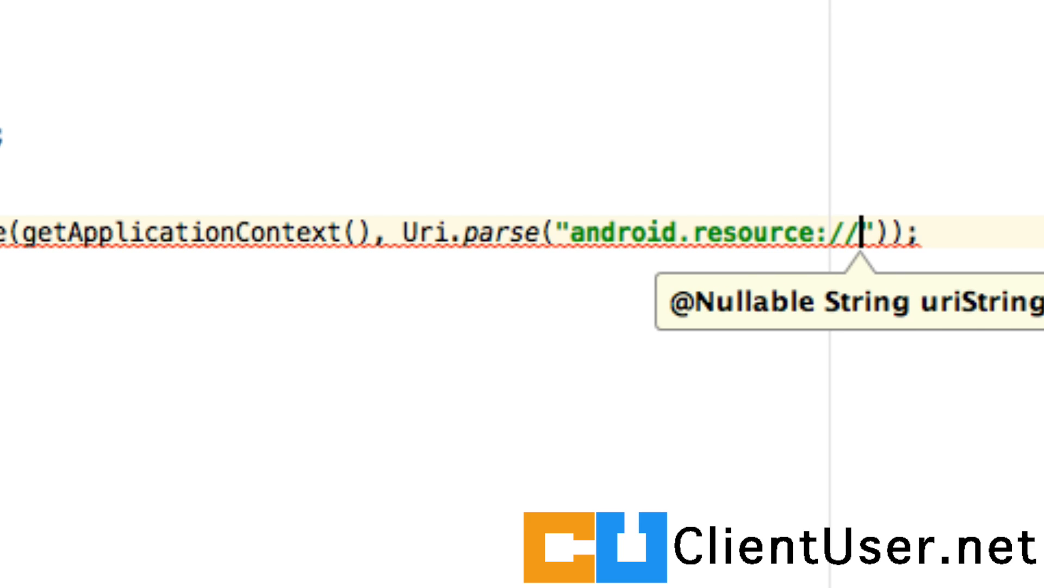
type("net")
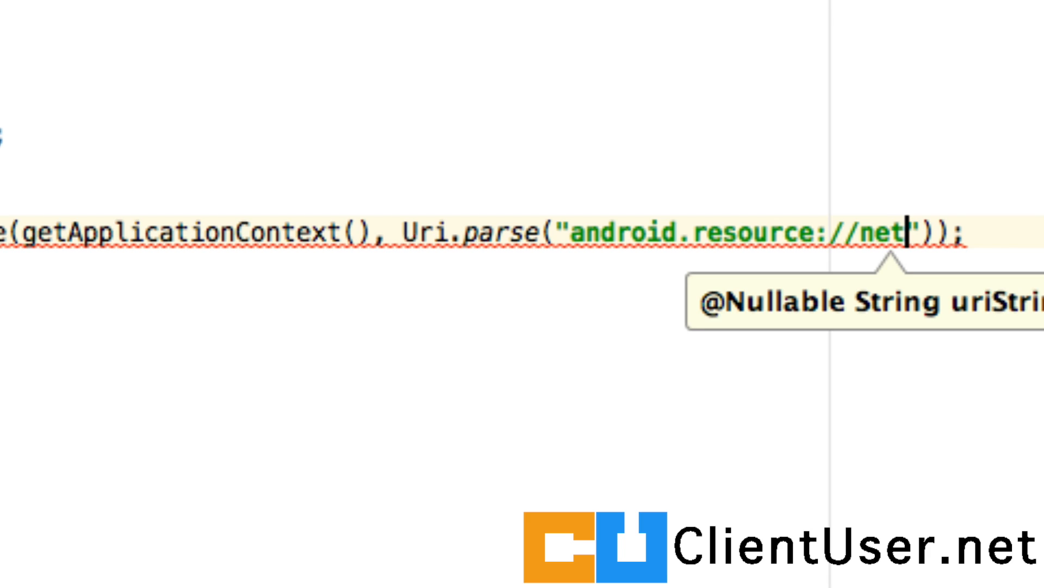
type(".client")
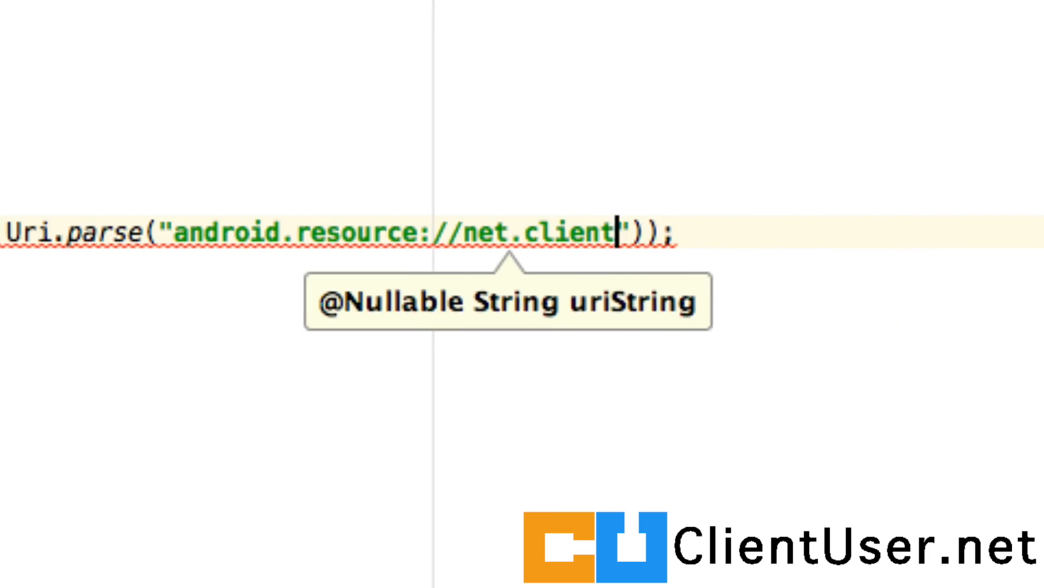
type("user.droi")
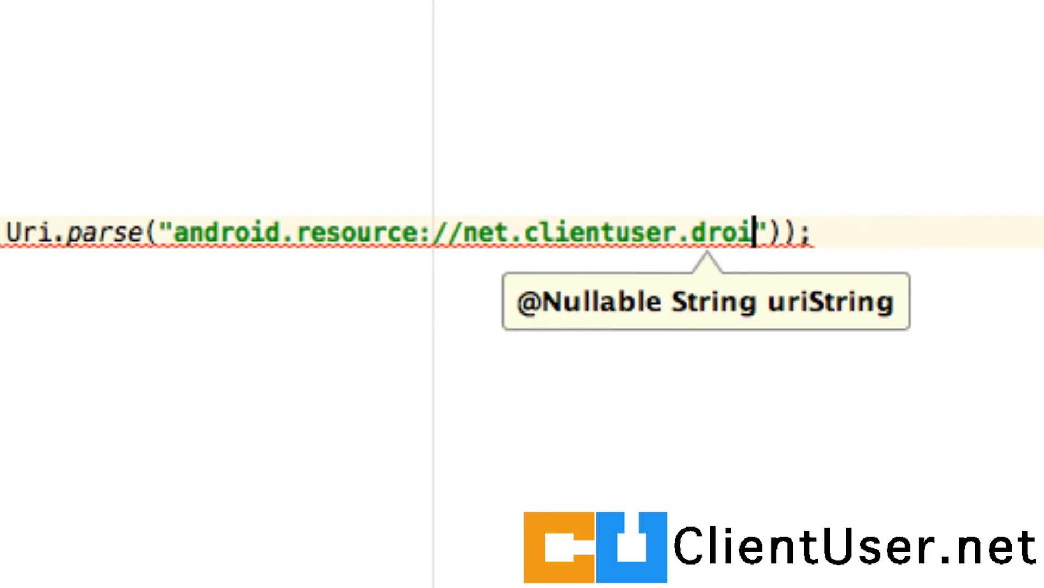
type("101")
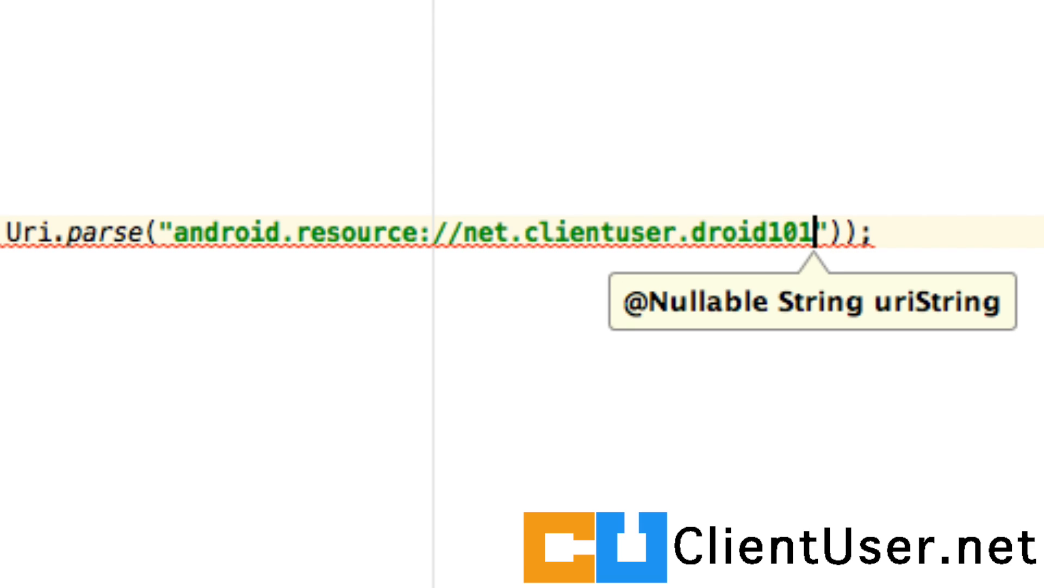
type("/")
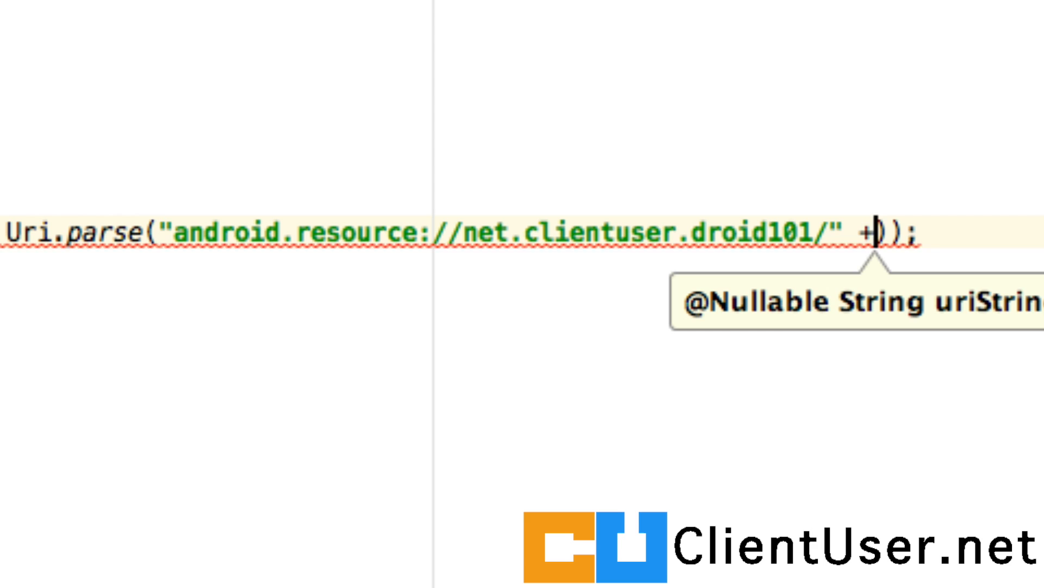
type("R.rae")
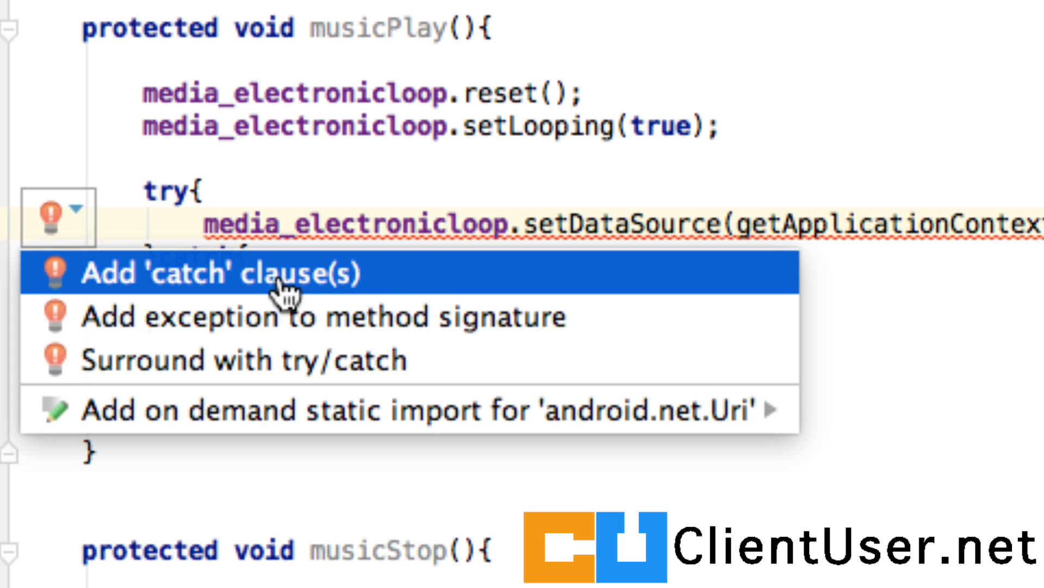
Step: Add an IOException catch printing the stack trace, then call prepare() and start() on the loop
left_click(220, 273)
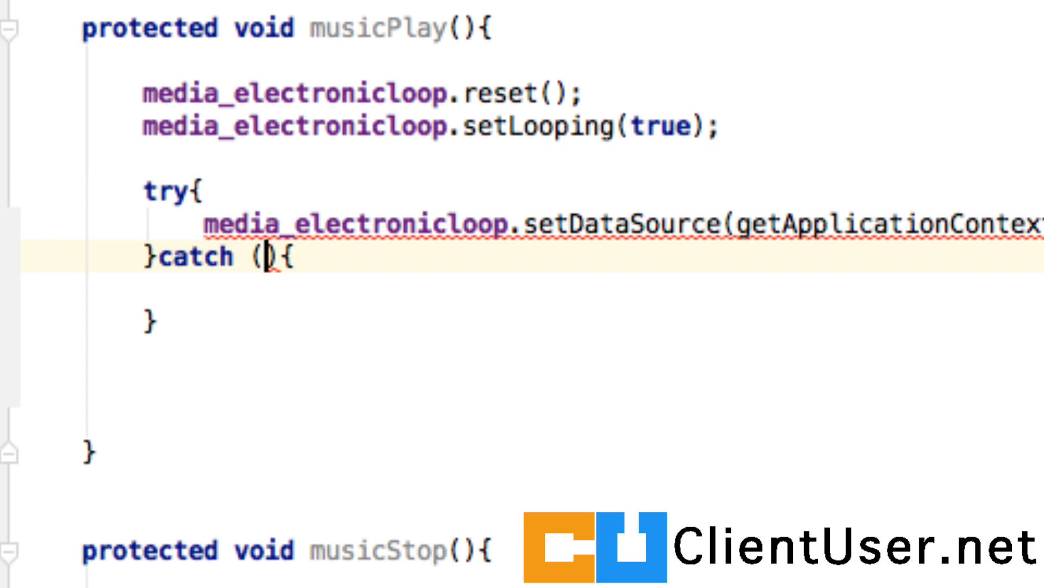
type("IOException")
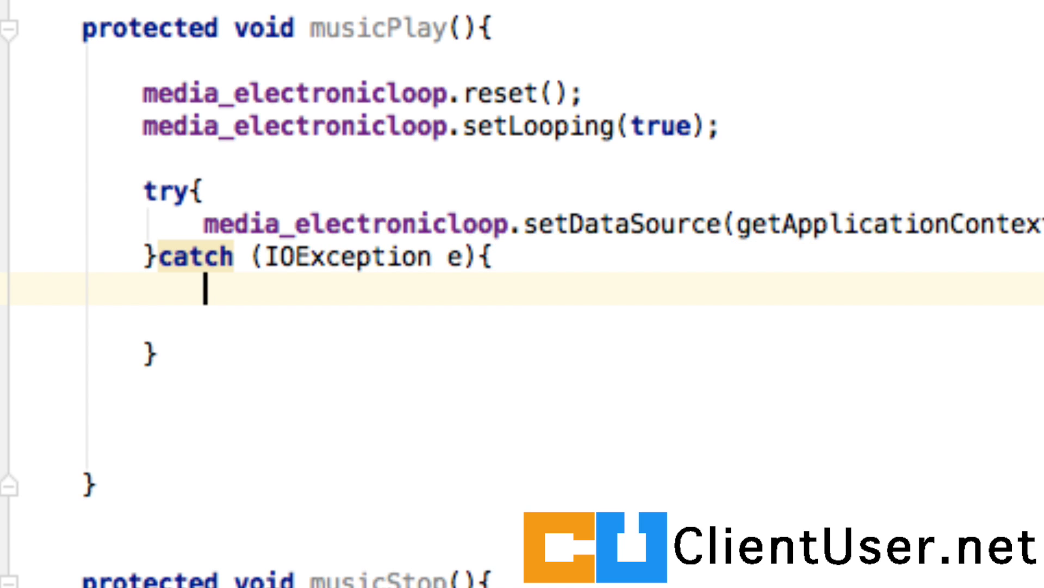
type("e")
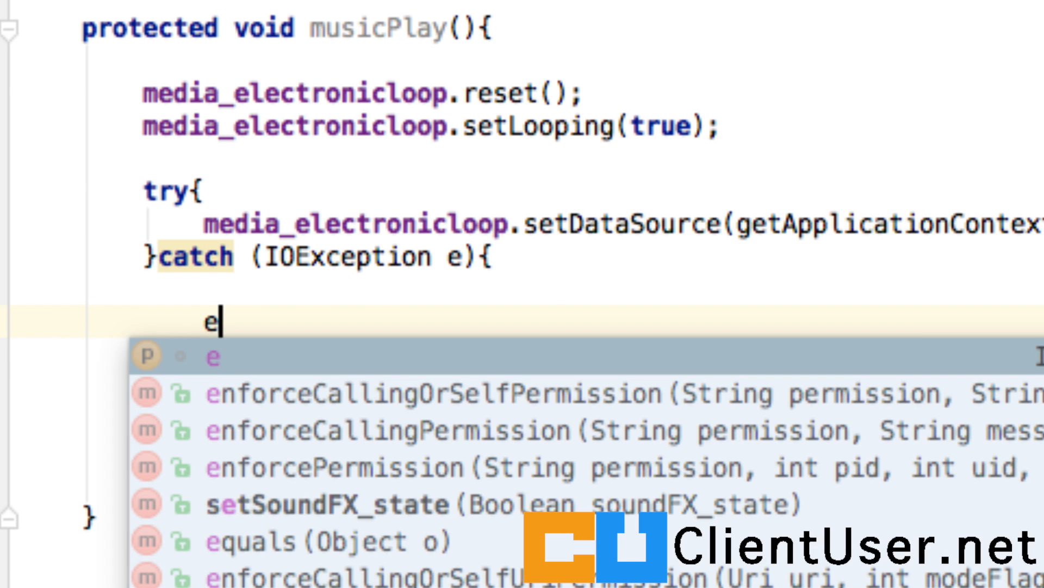
type(".printStackTrace();")
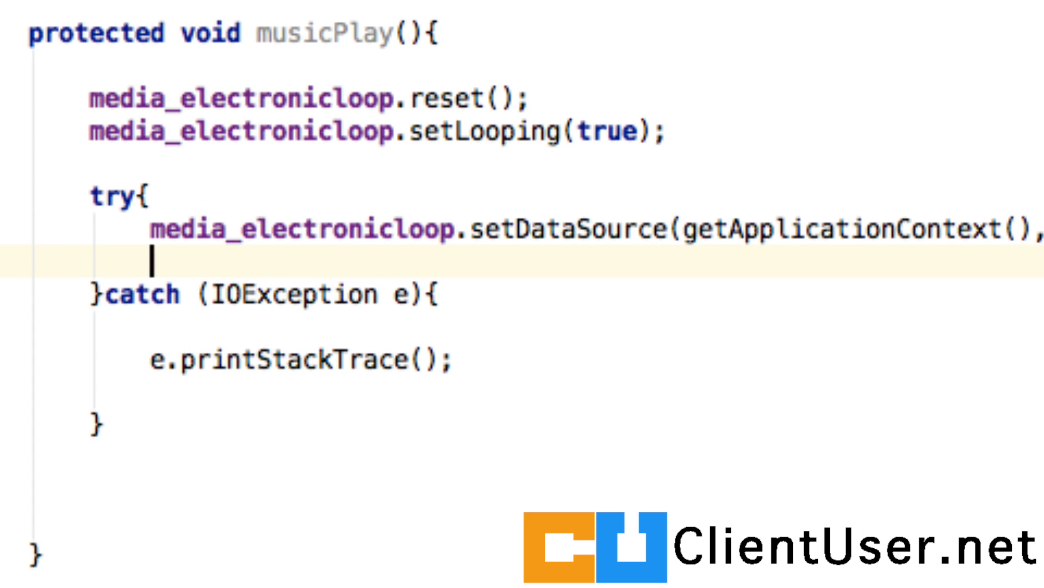
type("media_electronicloop")
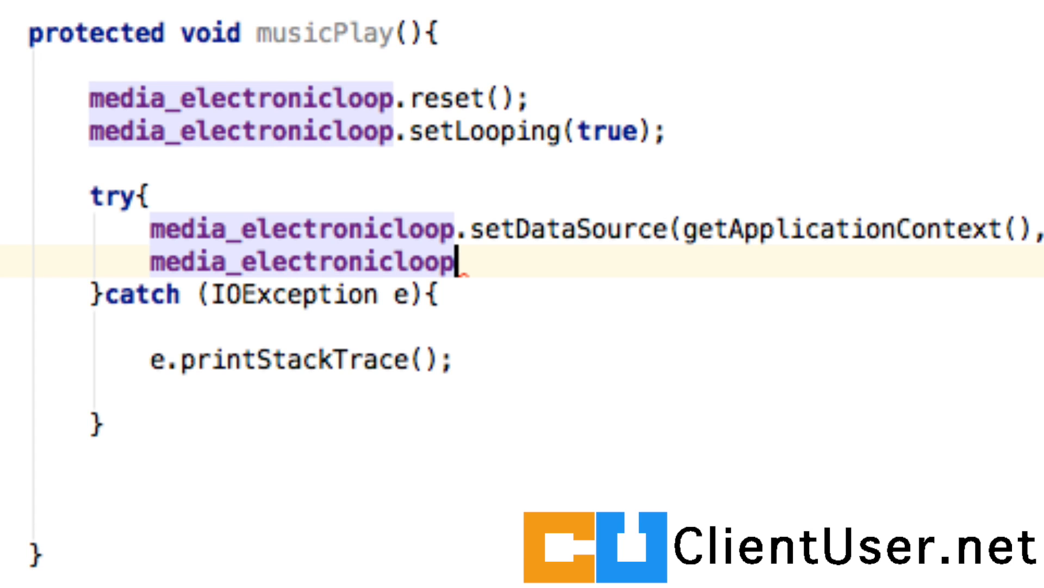
type(".prepare();")
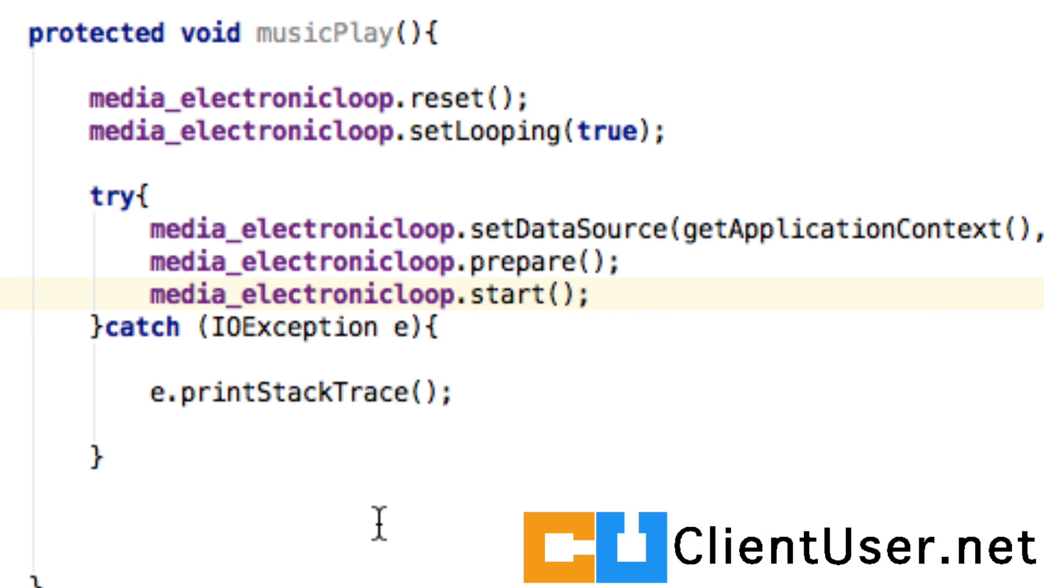
mouse_move(280, 35)
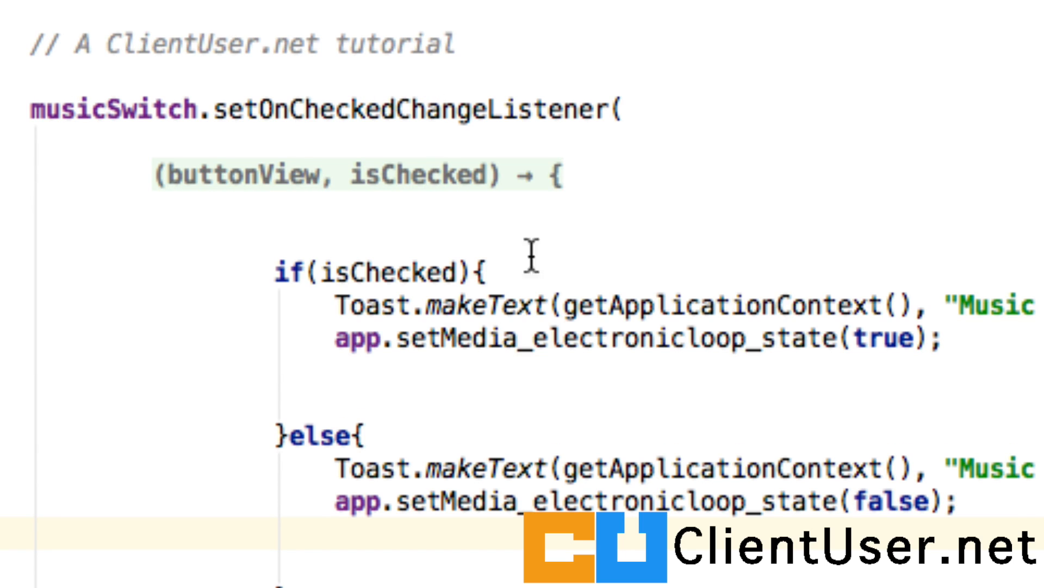
mouse_move(445, 310)
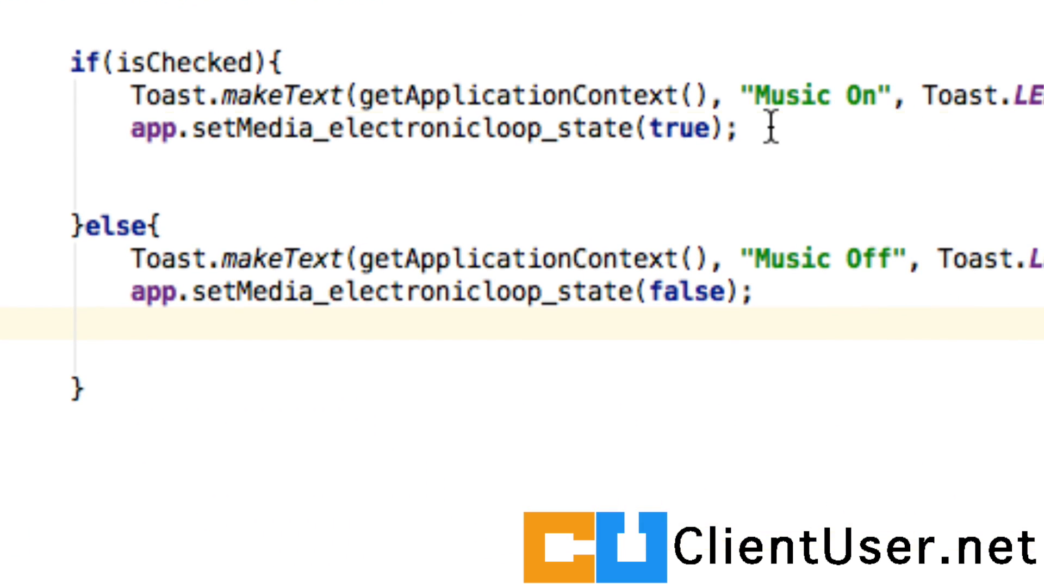
Step: Add app.musicPlay(); under setMedia_electronicloop_state(true) in the isChecked branch
type("app.")
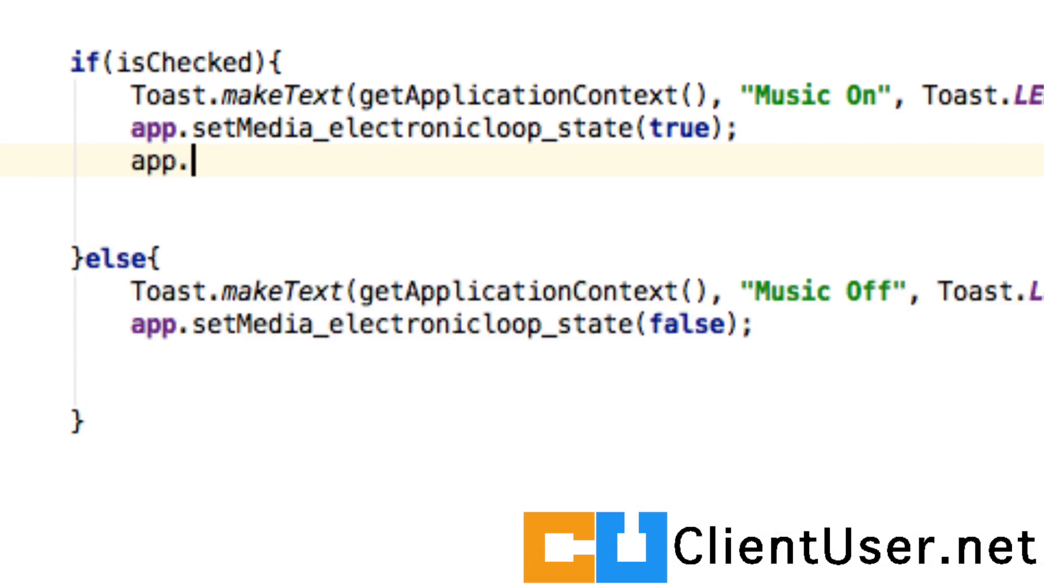
type("musicPlay();")
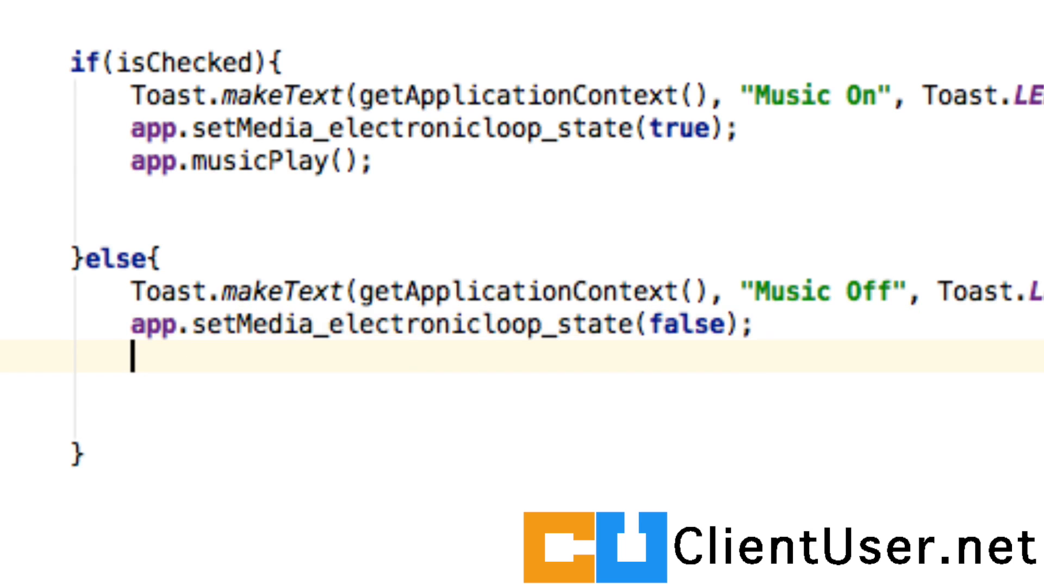
type("app.m")
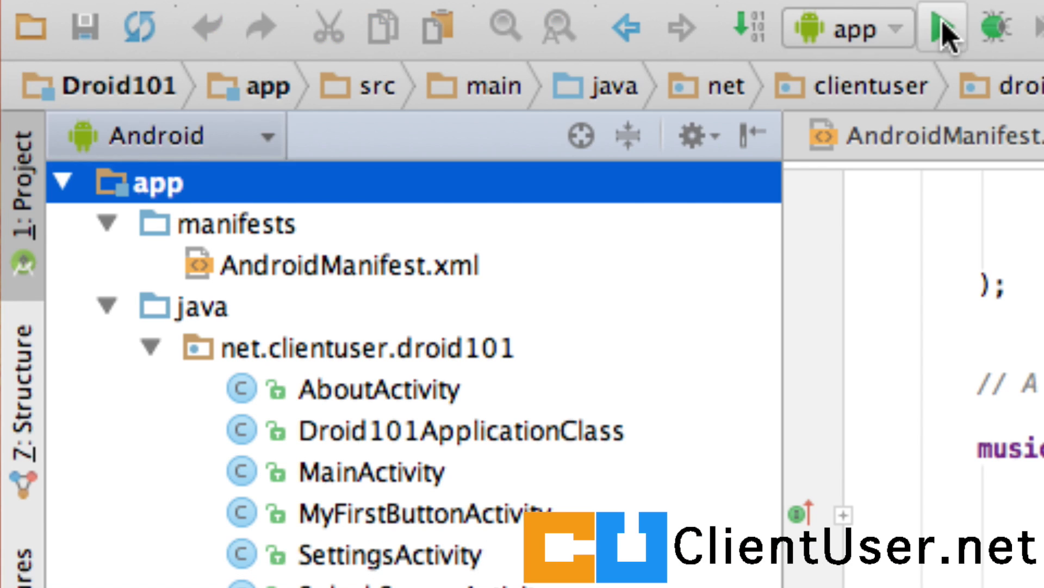
Step: Rerun Droid101, open Settings from the overflow menu, and switch Music on
left_click(944, 30)
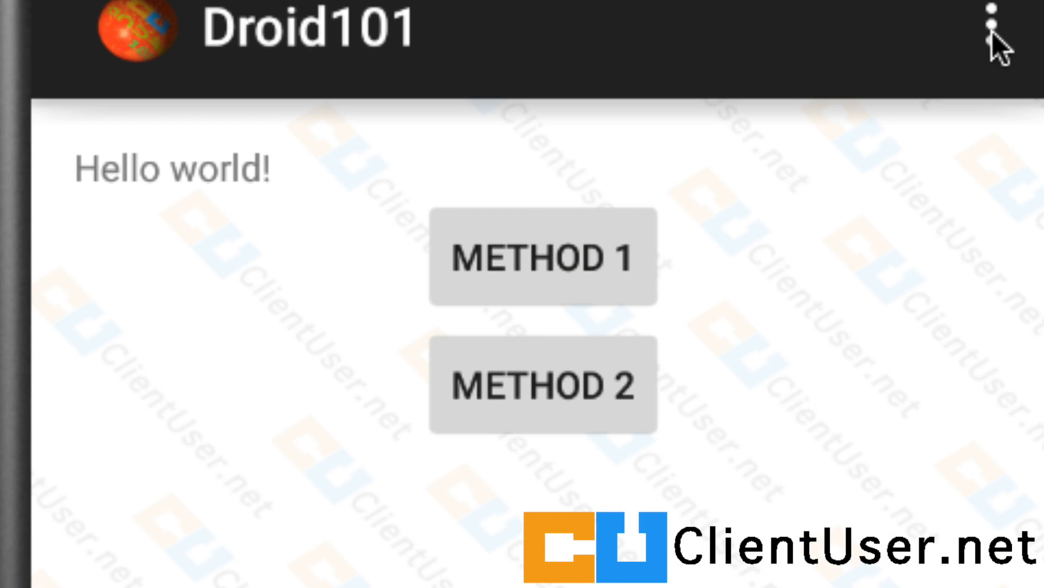
left_click(994, 30)
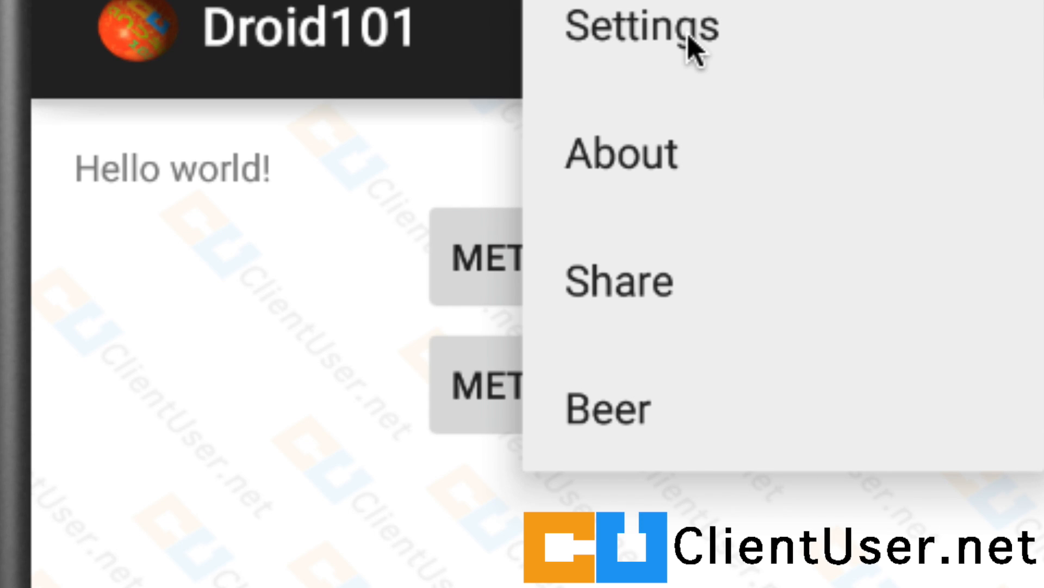
left_click(640, 26)
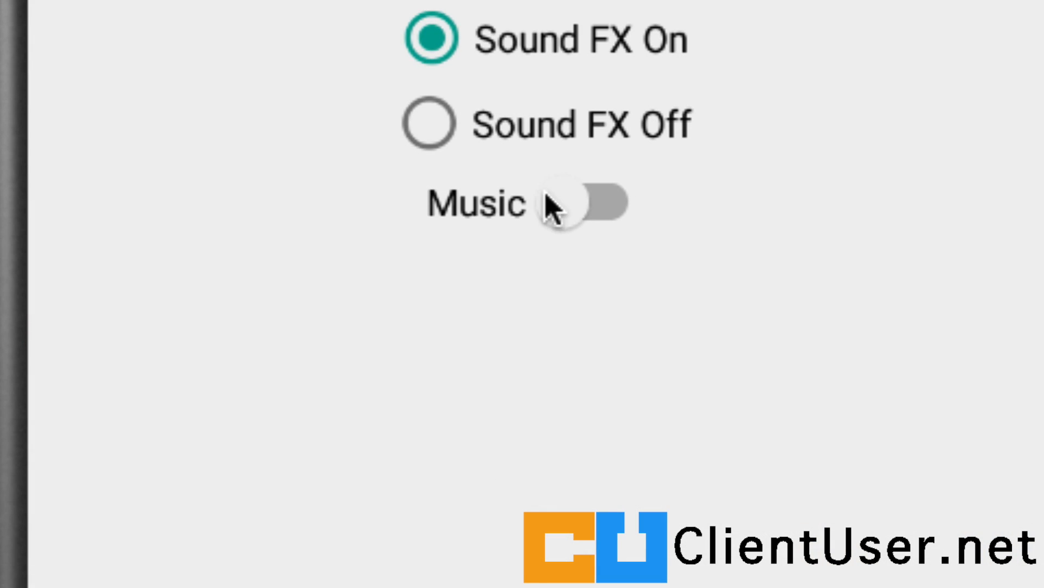
left_click(597, 203)
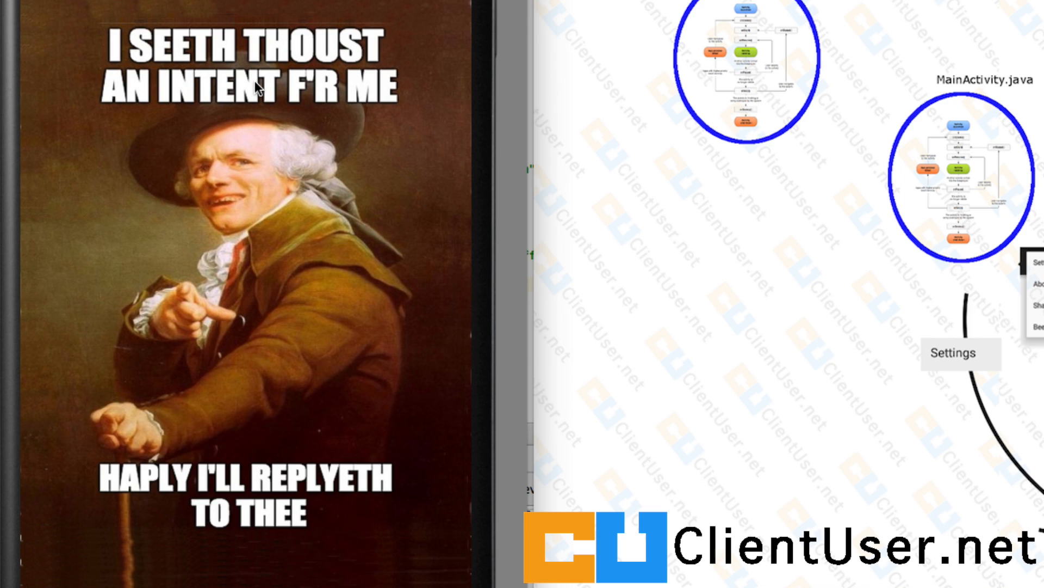
mouse_move(175, 556)
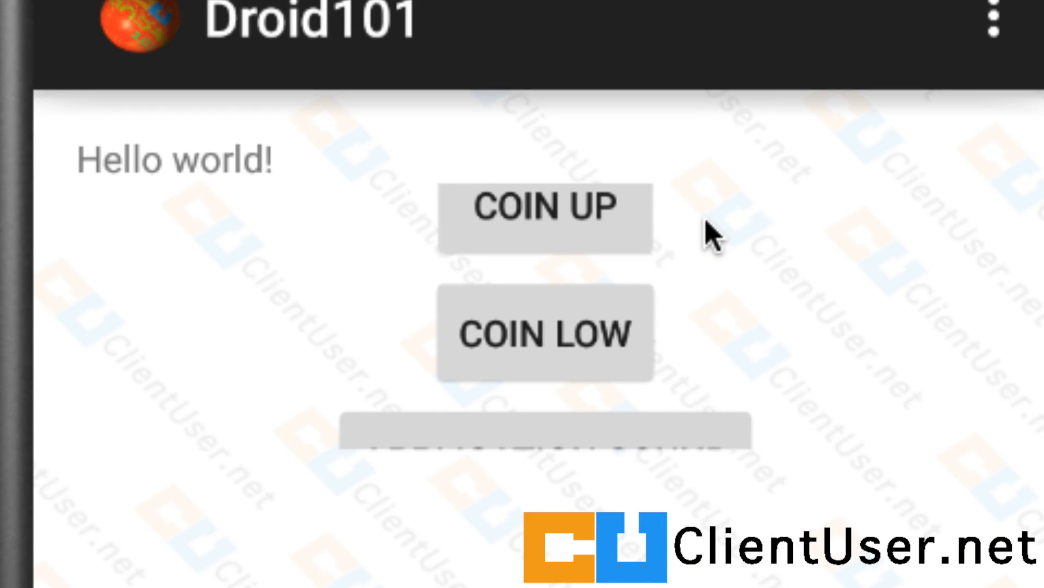
mouse_move(751, 301)
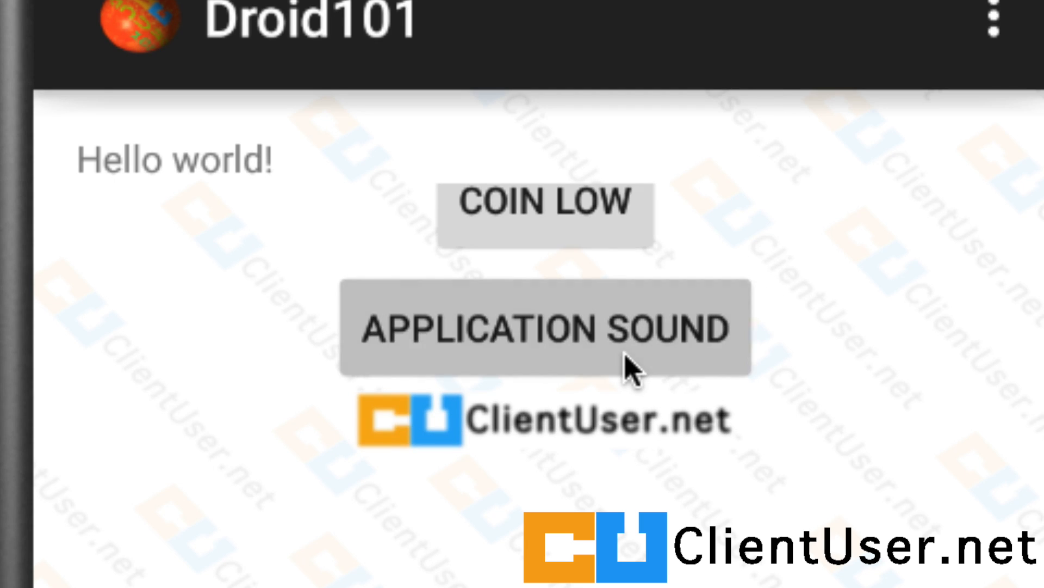
Step: Play the application sound, then return to Settings and set Sound FX to Off
left_click(543, 327)
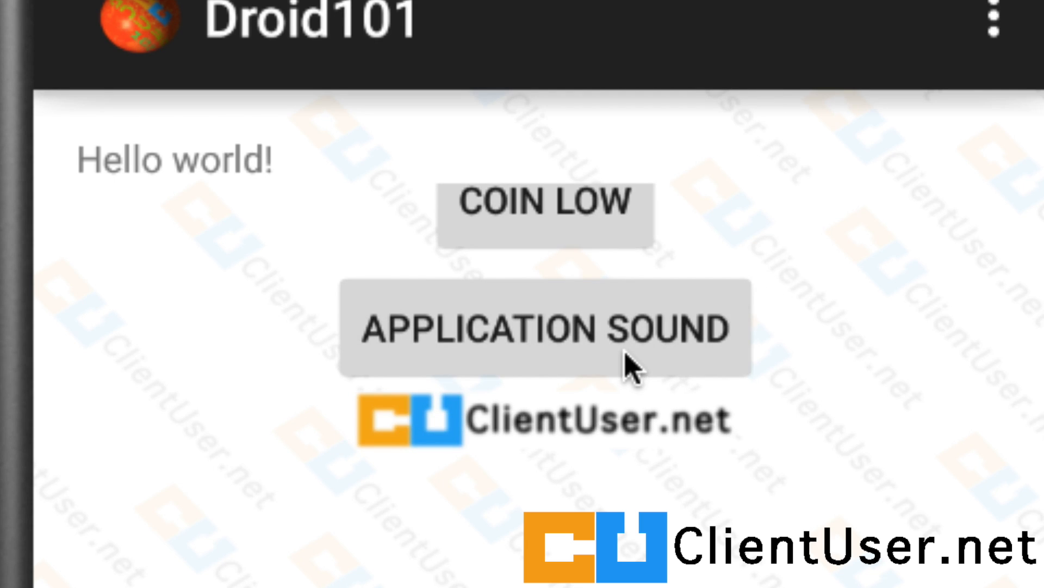
left_click(995, 20)
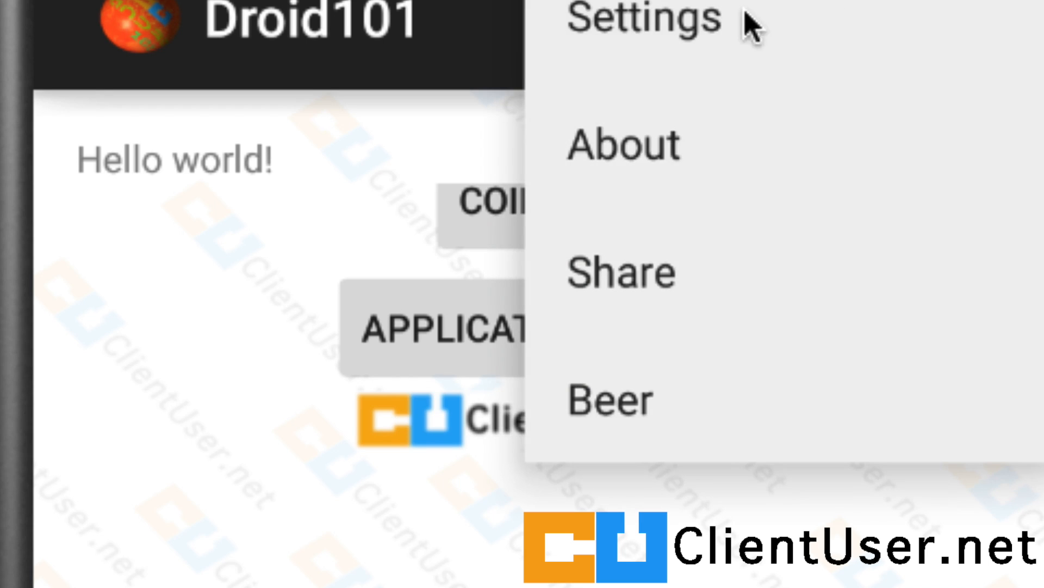
left_click(642, 20)
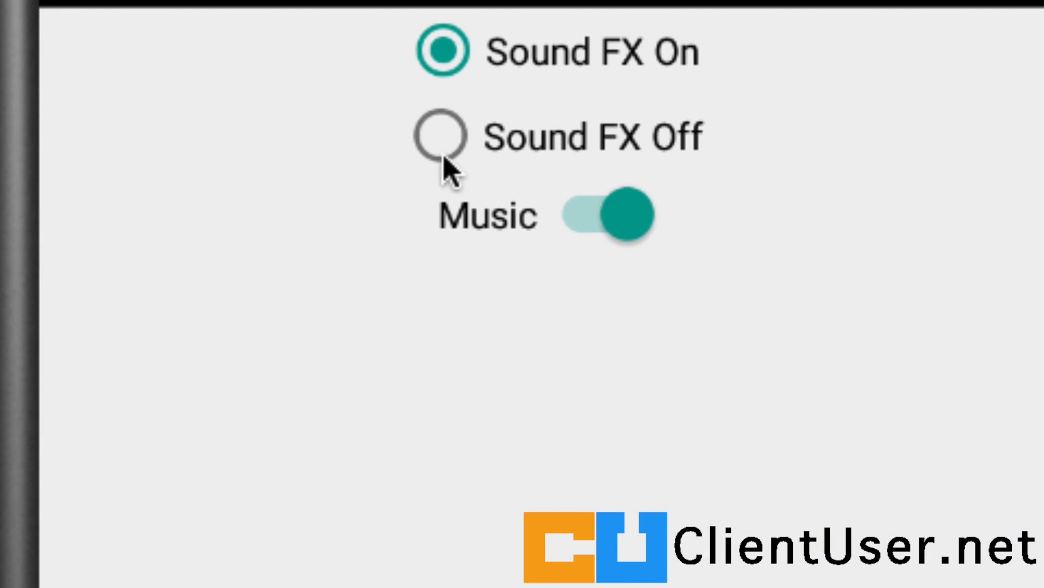
left_click(442, 136)
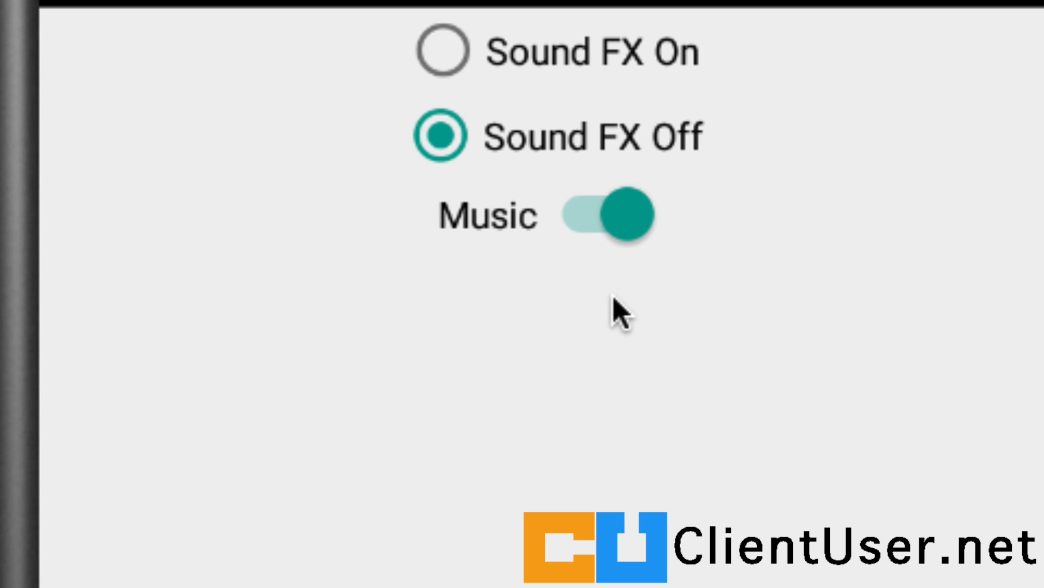
mouse_move(567, 267)
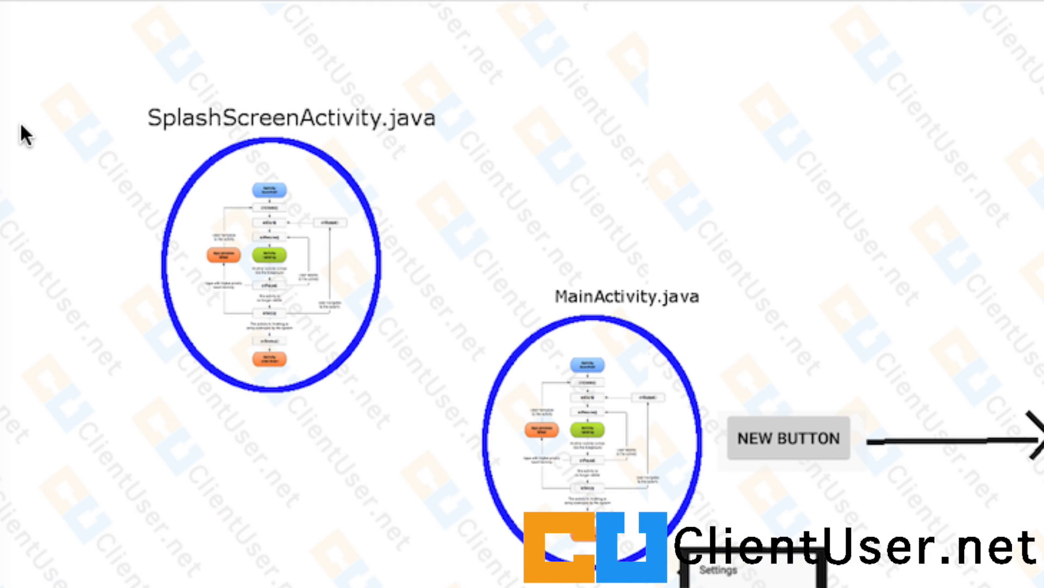
mouse_move(180, 162)
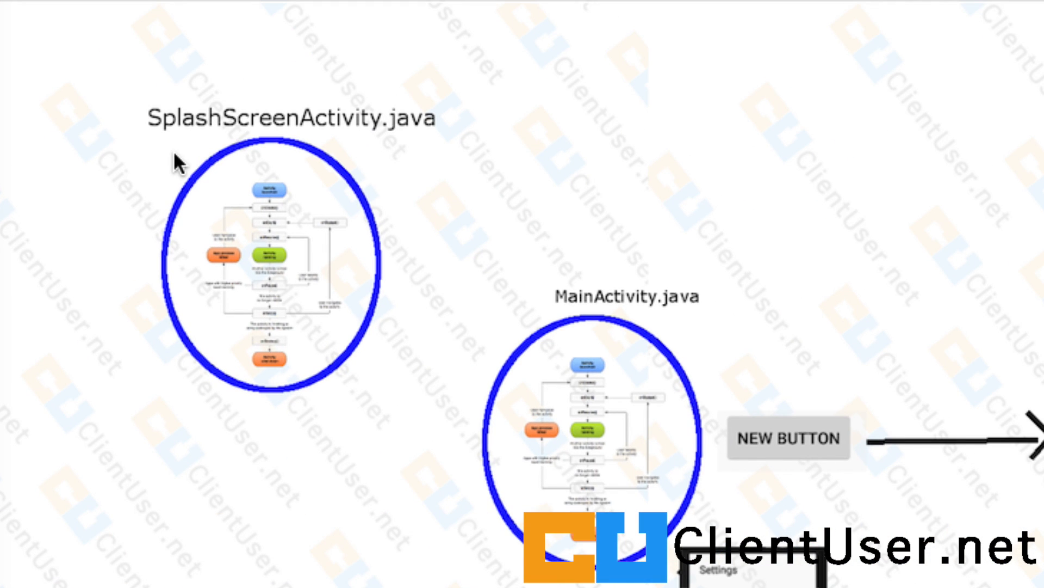
mouse_move(249, 243)
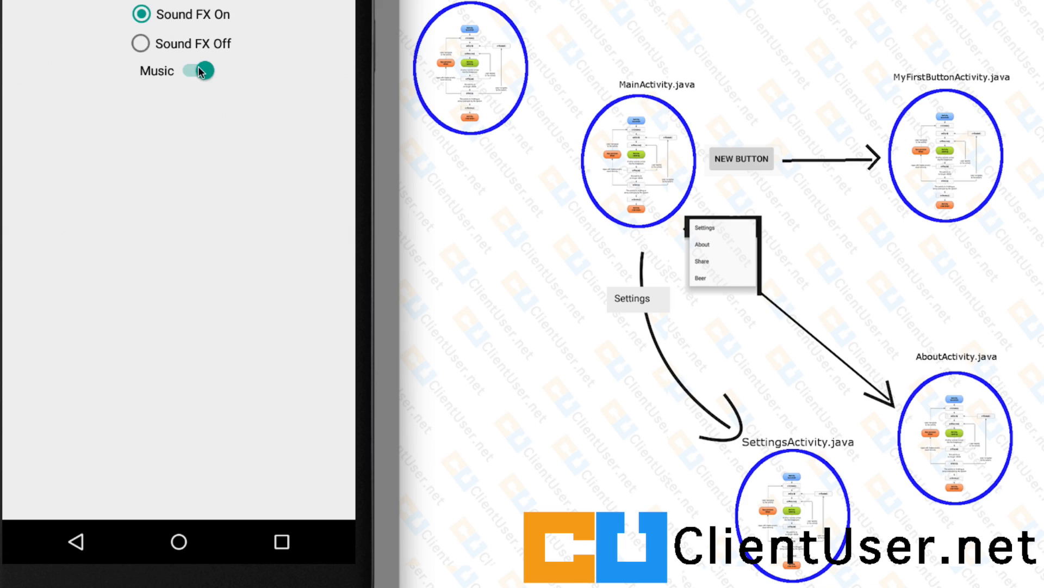
Step: Switch Music off in Droid101's settings on the emulator
left_click(195, 70)
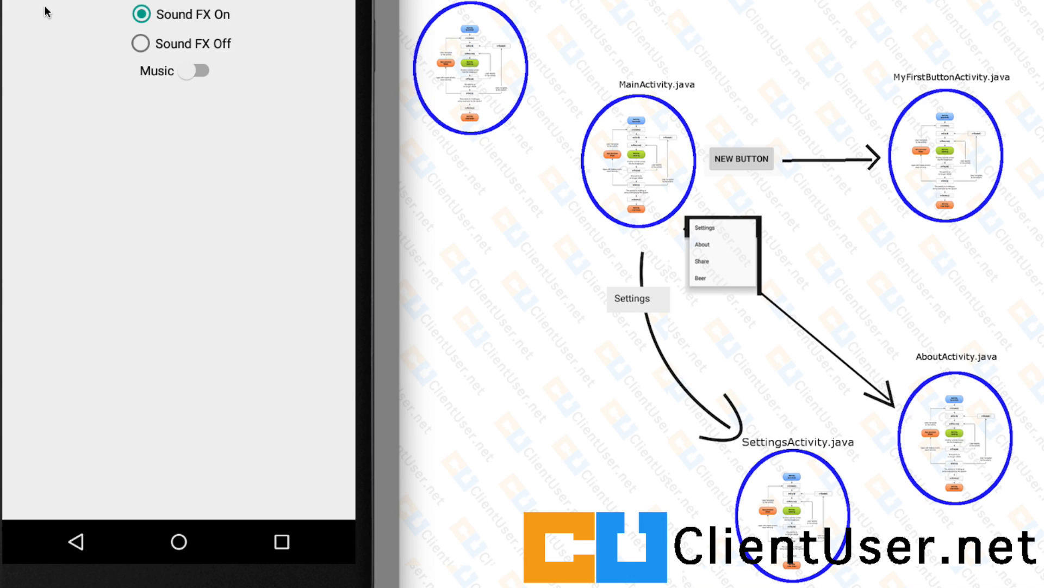
left_click(779, 3)
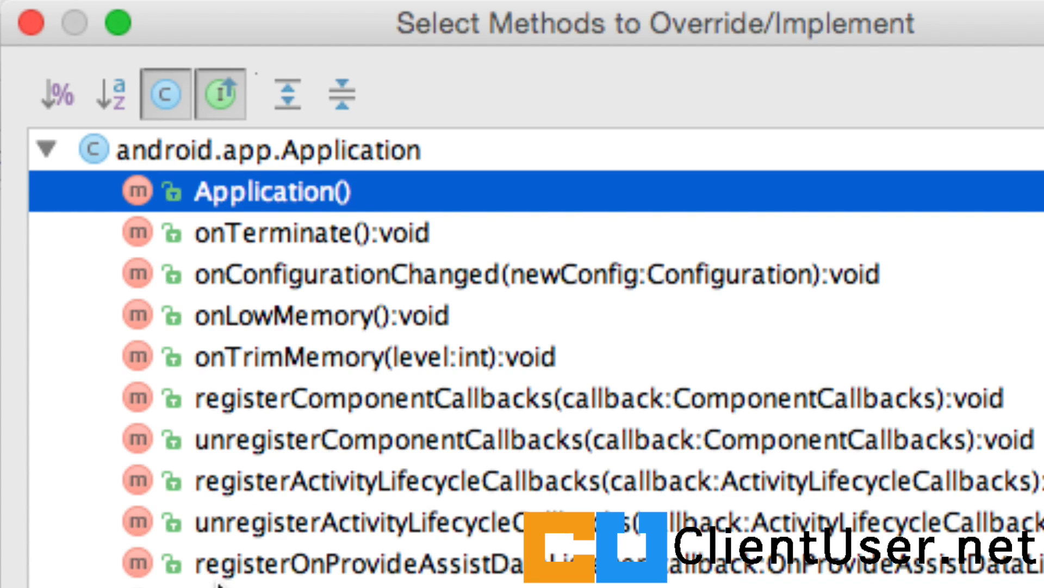
mouse_move(313, 260)
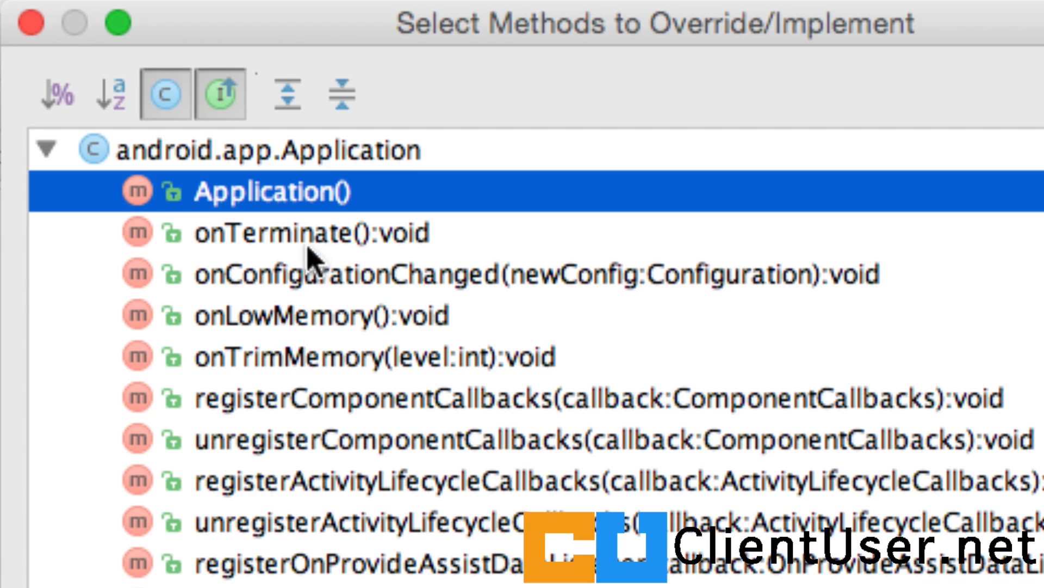
Step: Choose onTerminate() from the Application methods to override
left_click(311, 233)
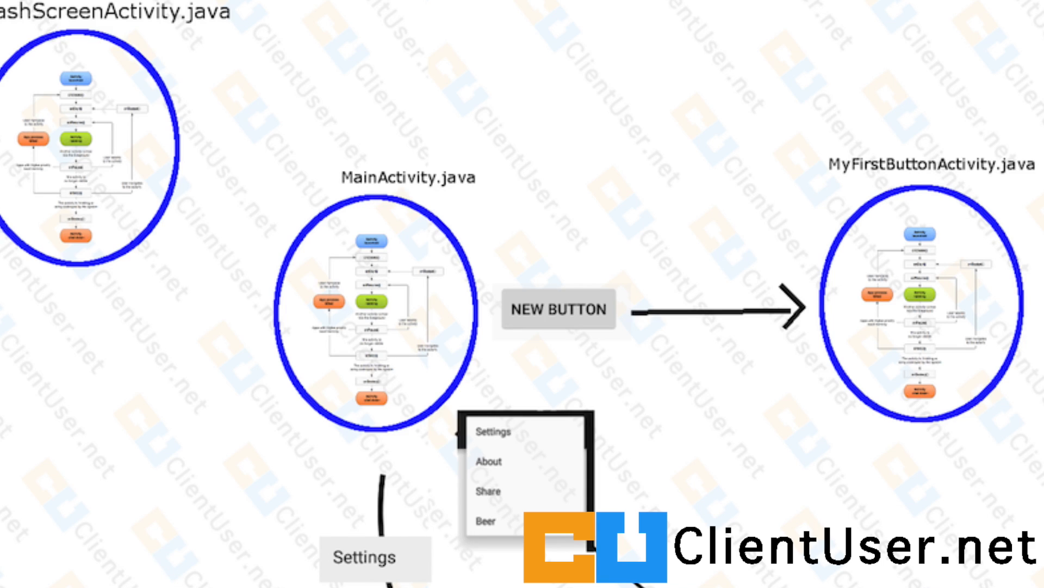
mouse_move(522, 320)
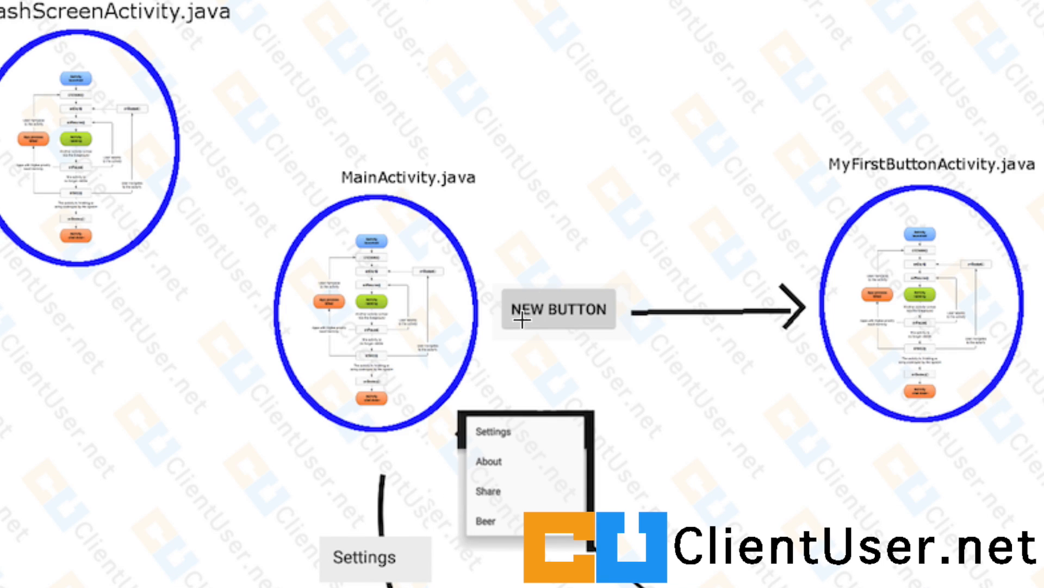
mouse_move(470, 326)
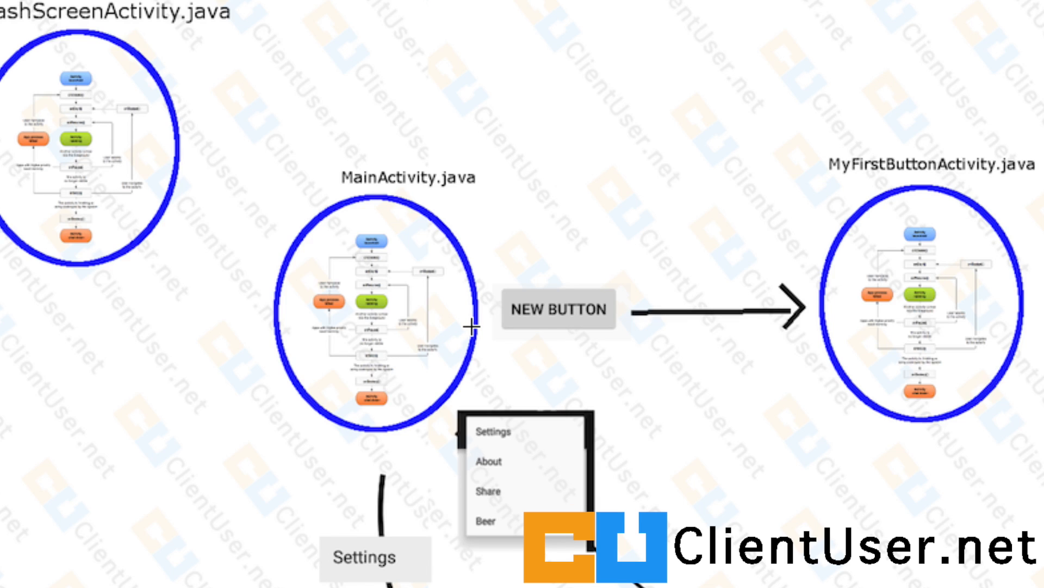
mouse_move(744, 215)
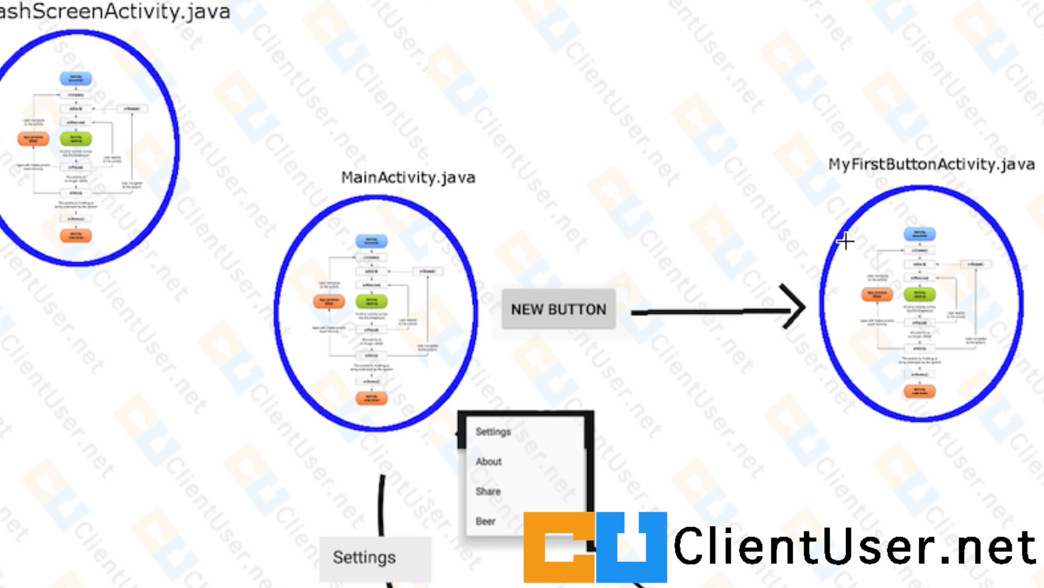
mouse_move(890, 353)
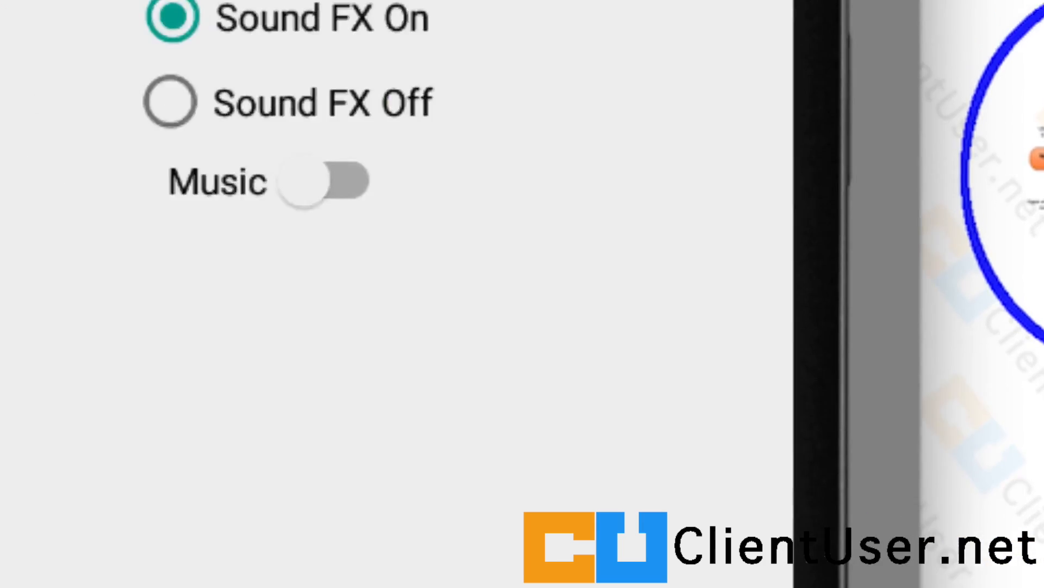
Step: Switch Music back on in Droid101's settings on the emulator
left_click(613, 205)
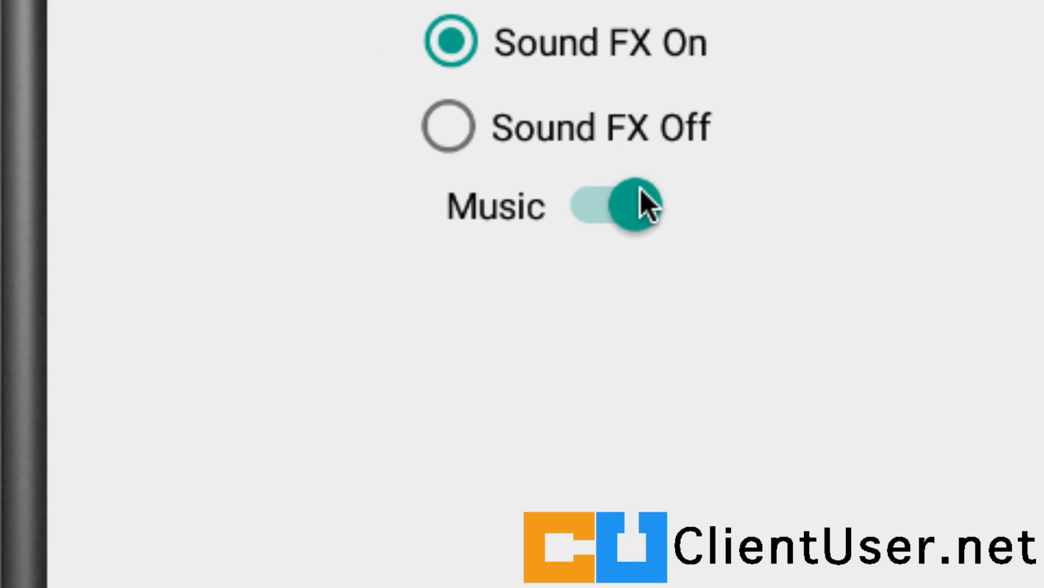